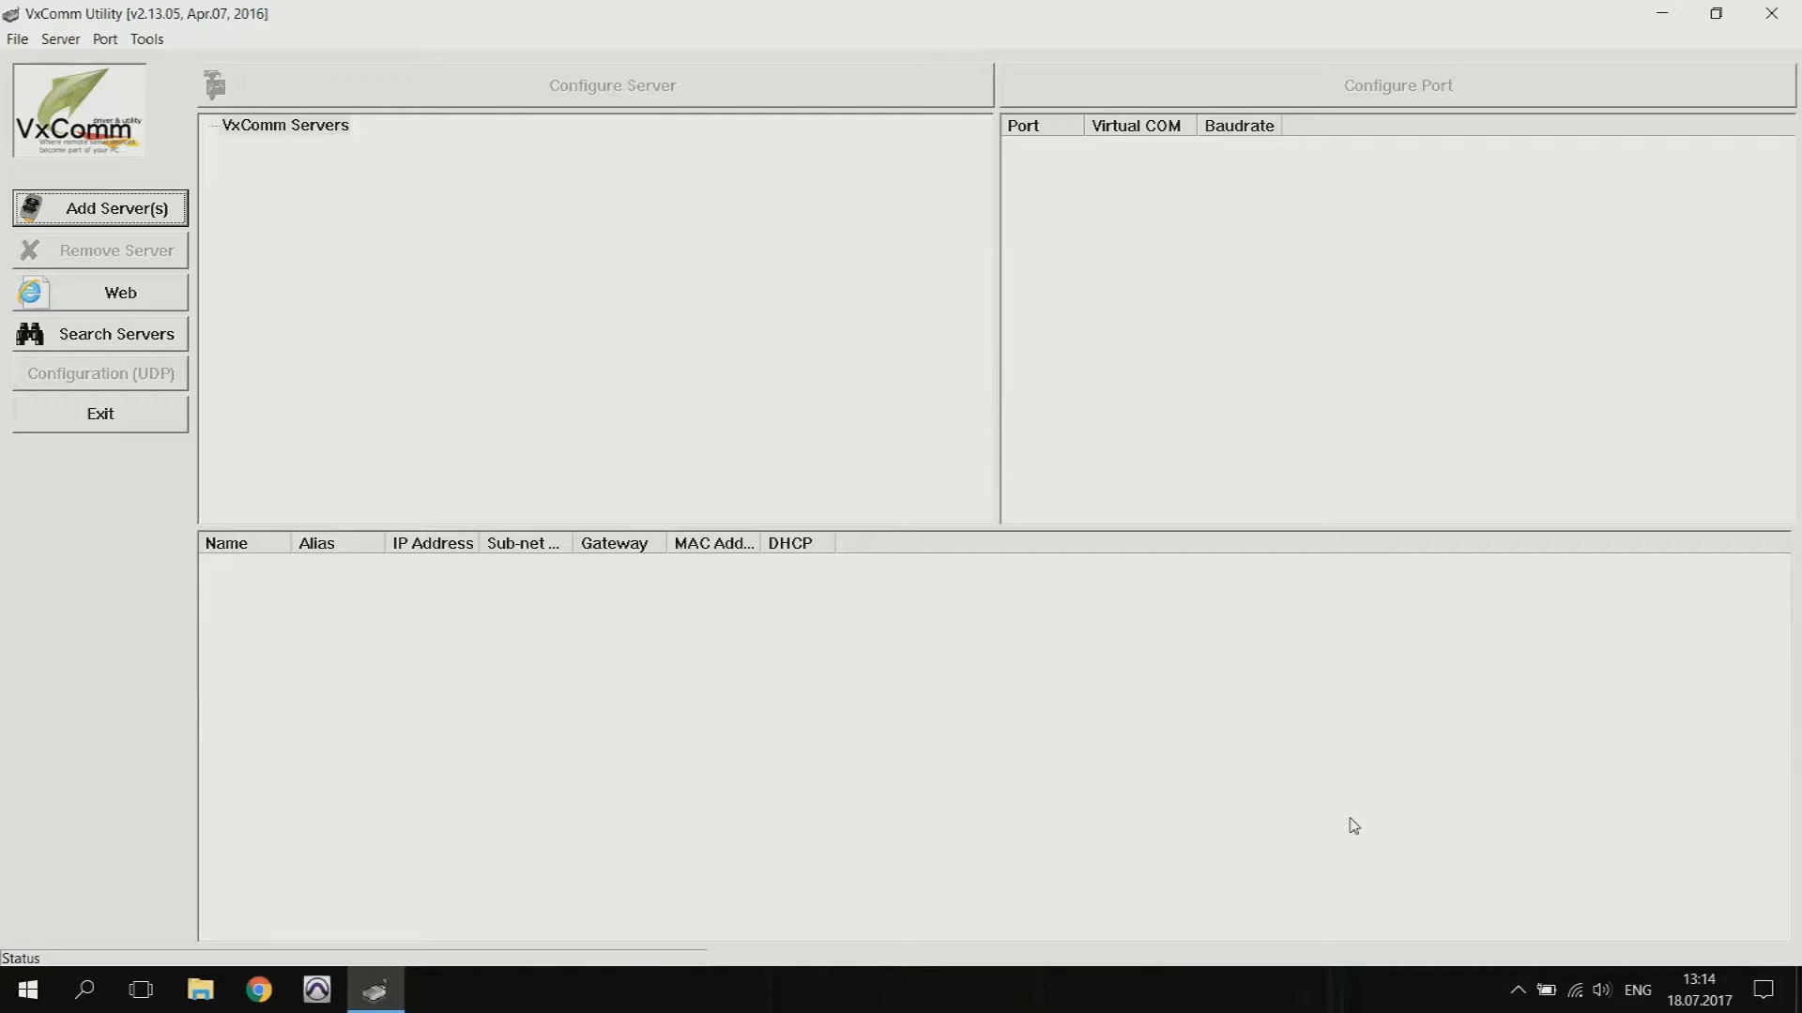
pyautogui.moveTo(825, 617)
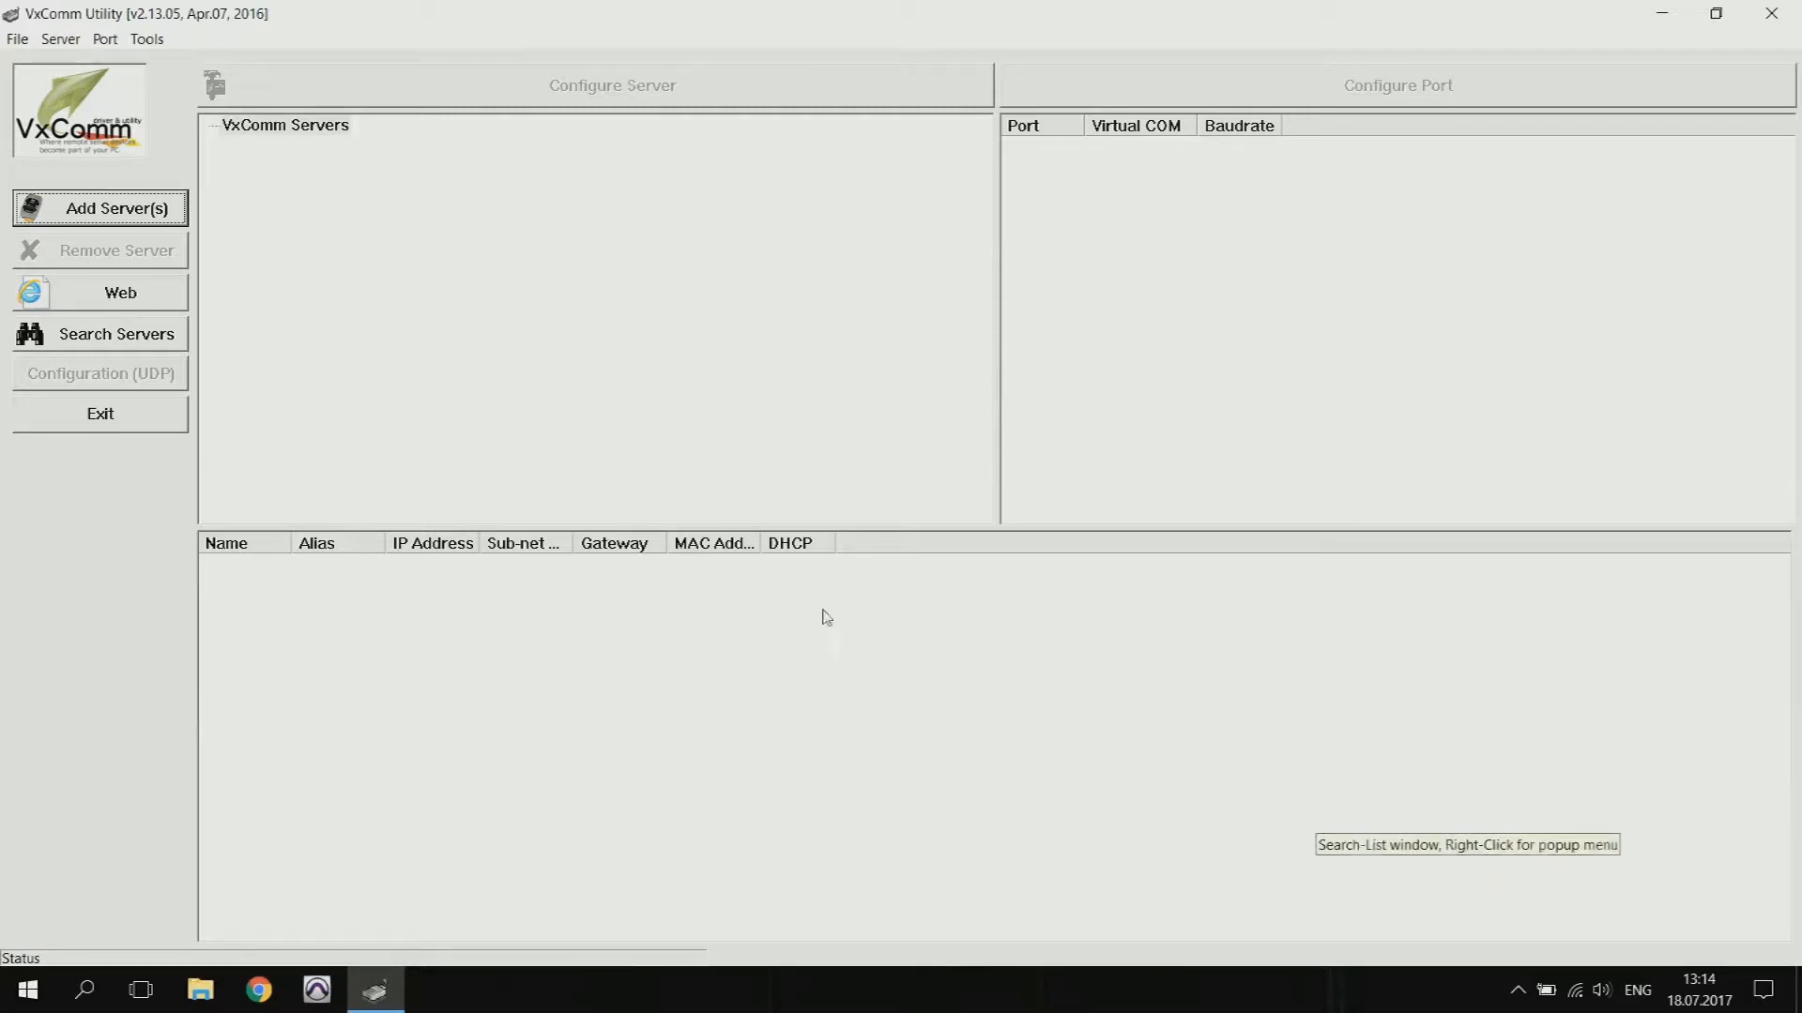
# Run Search Servers so tDS-718 (Tiny) and VP57 appear in the results list.
pyautogui.click(99, 334)
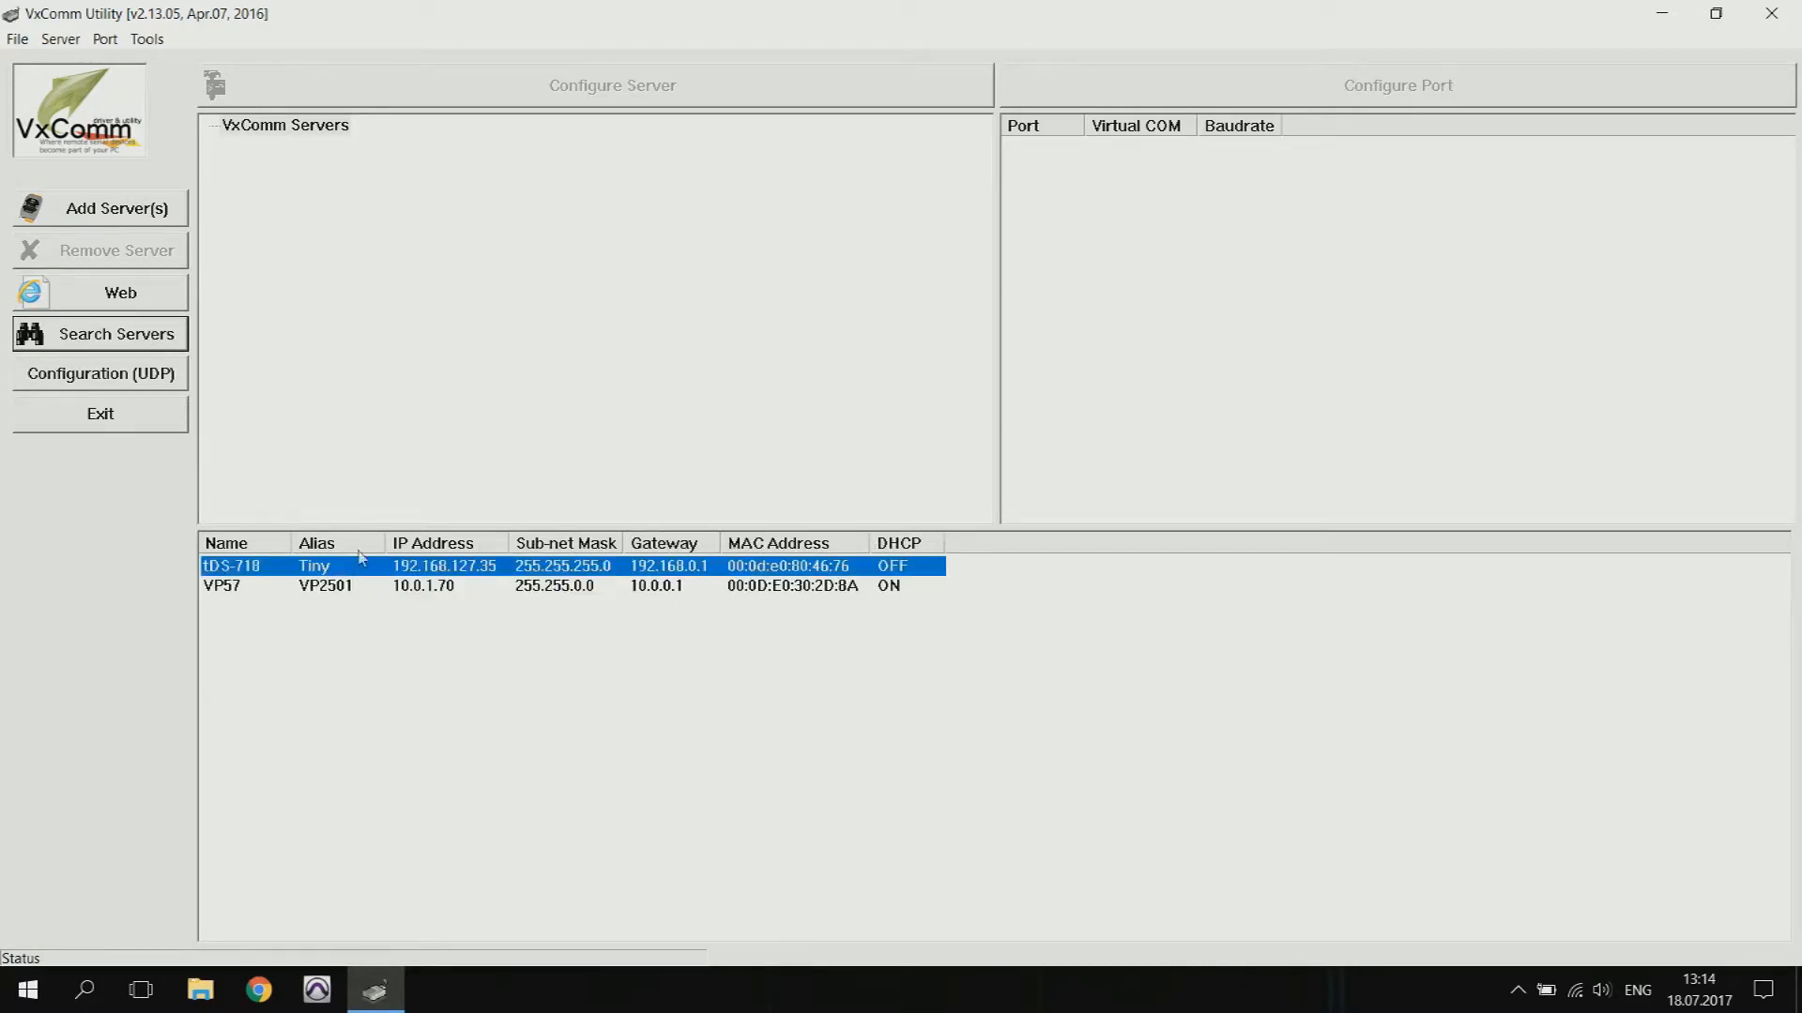
# Add the tDS-718 server at 192.168.127.35 with Port 1 mapped to virtual COM3.
pyautogui.click(99, 209)
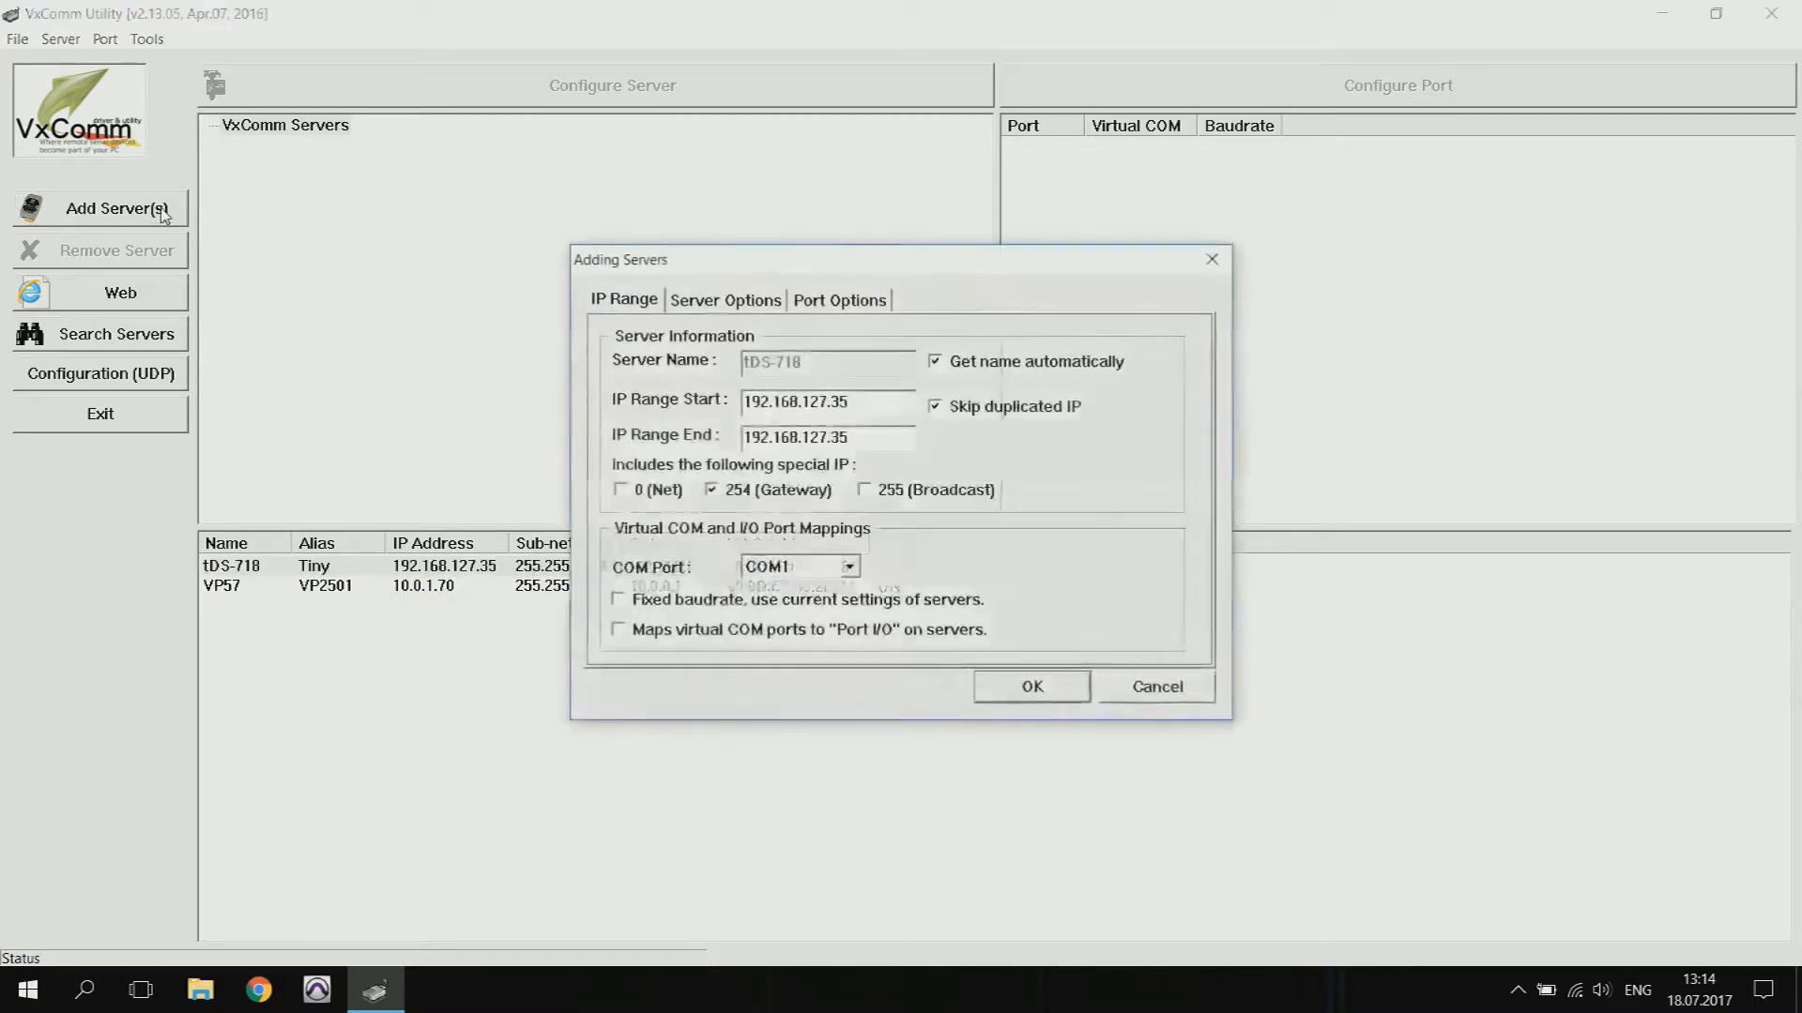
pyautogui.click(850, 567)
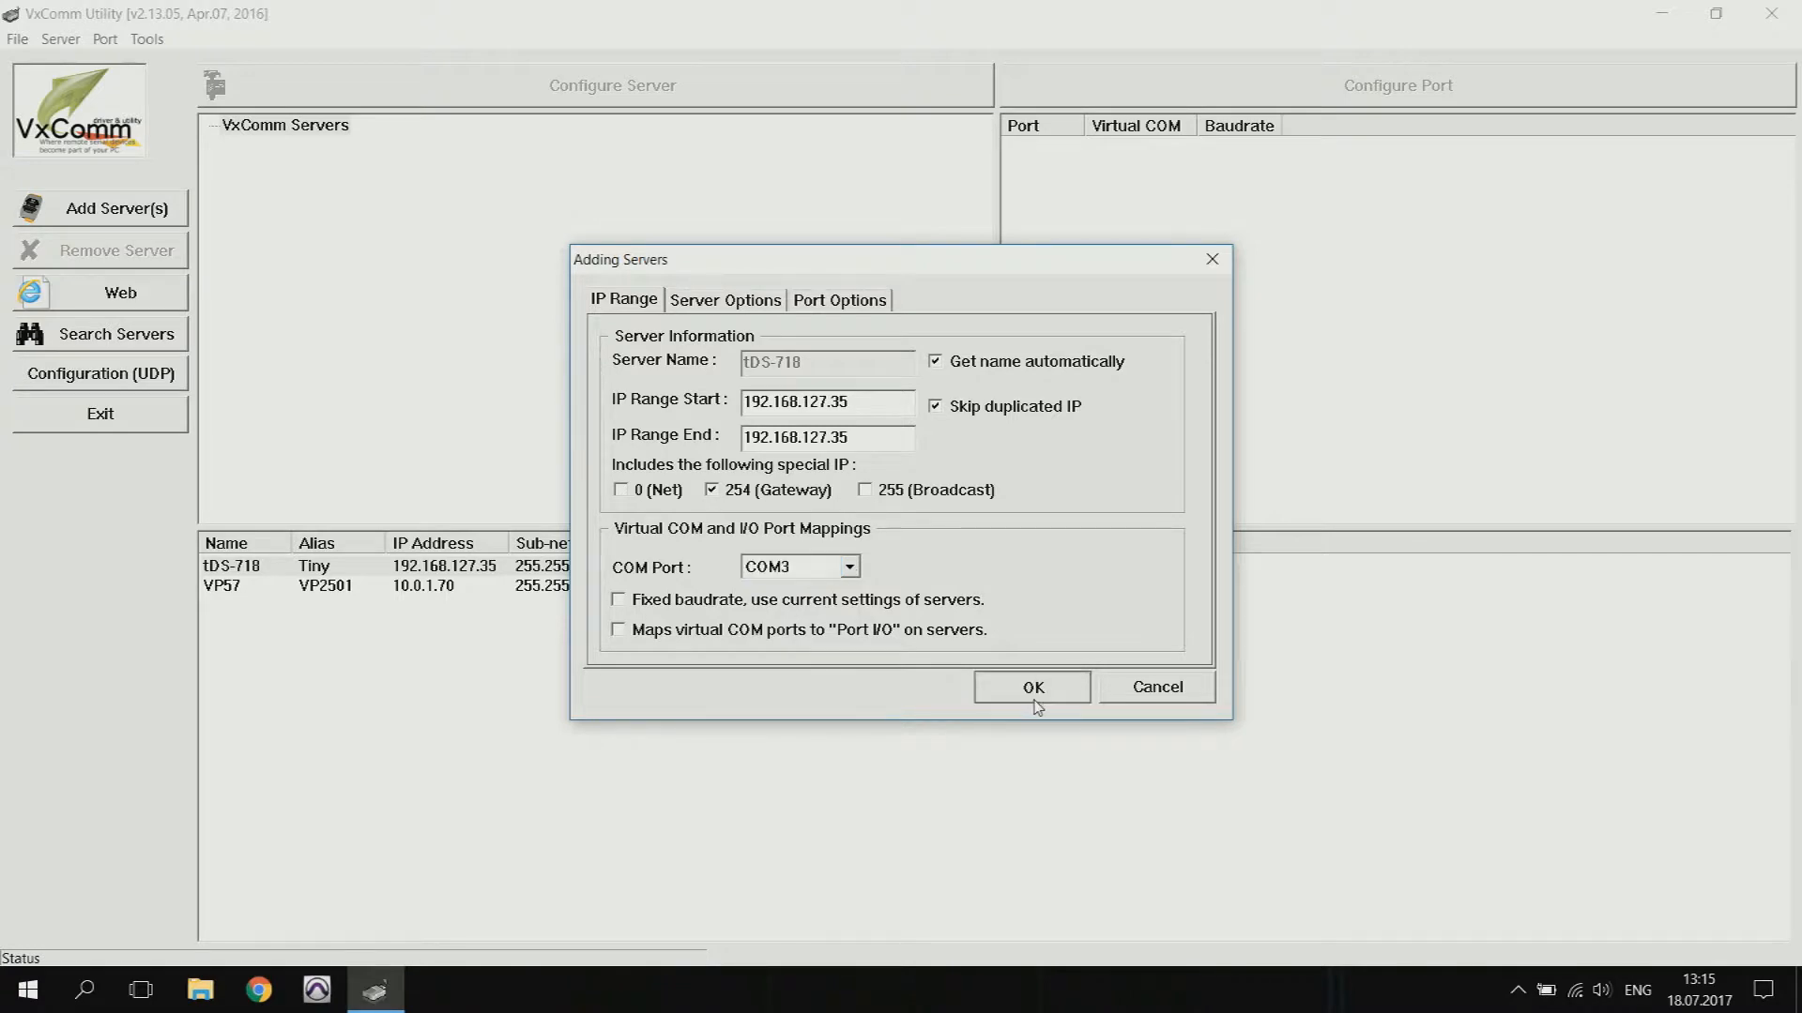
pyautogui.click(1031, 687)
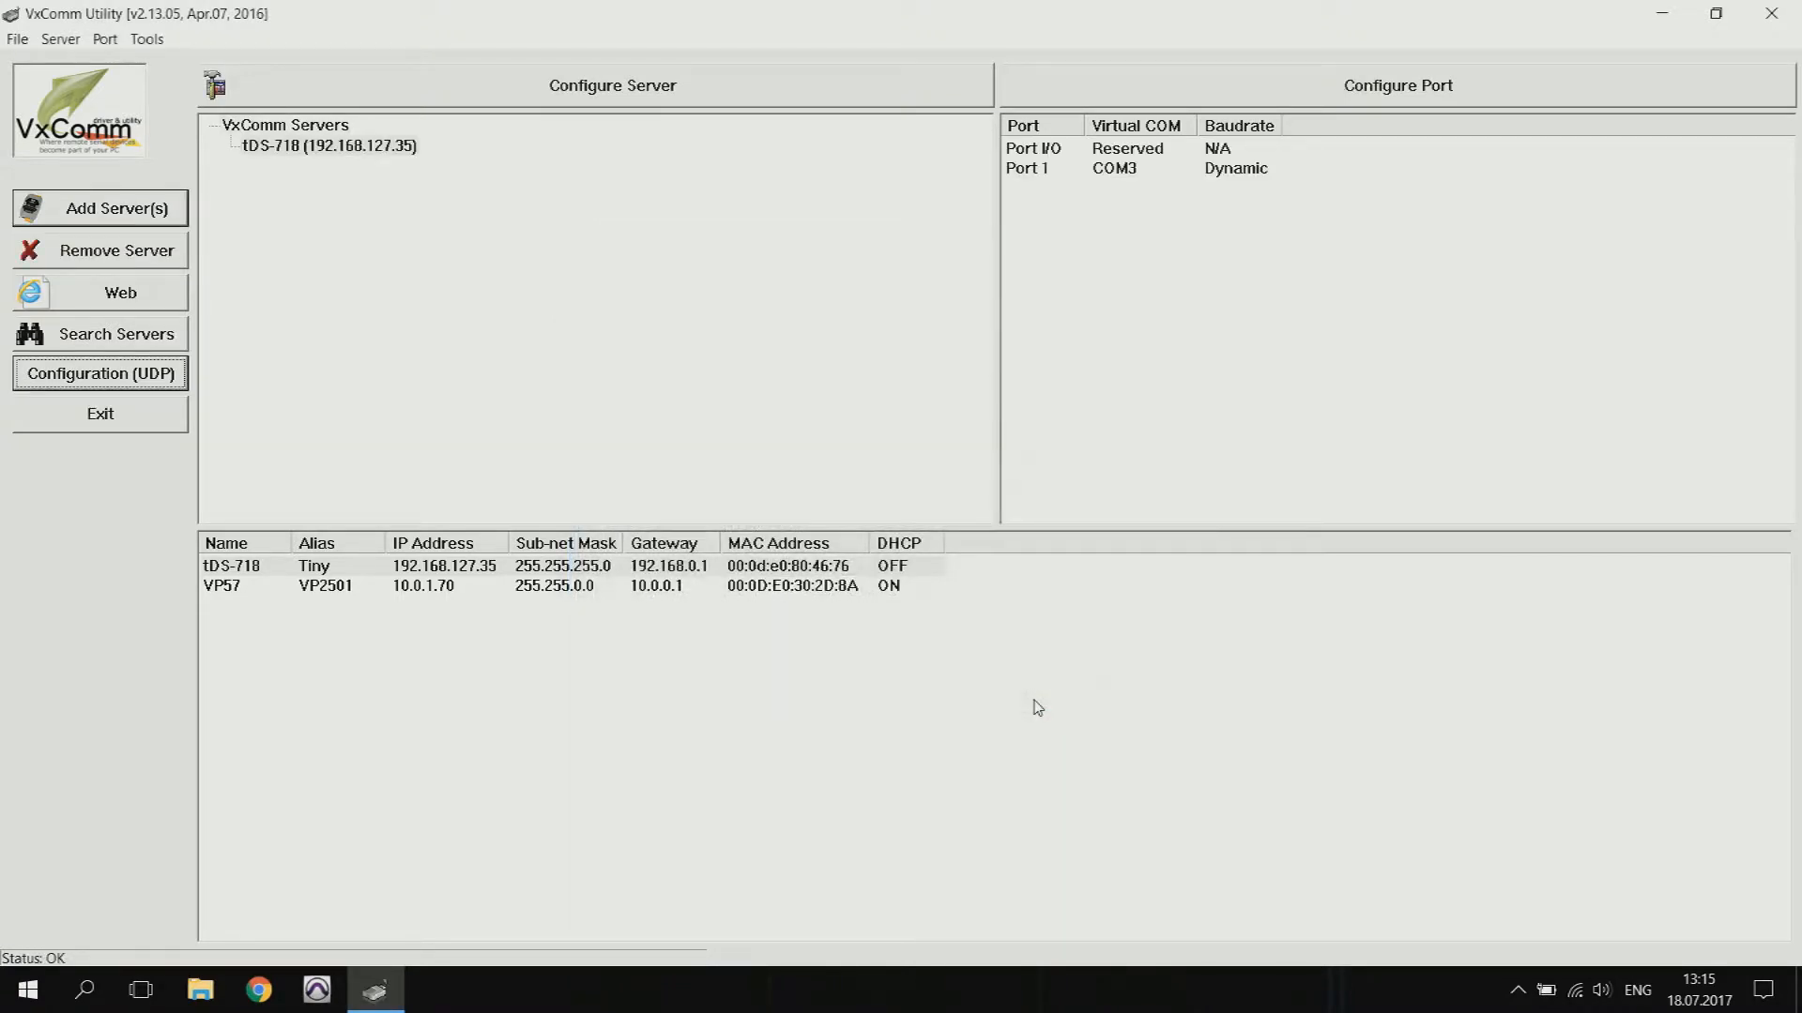
pyautogui.moveTo(1144, 209)
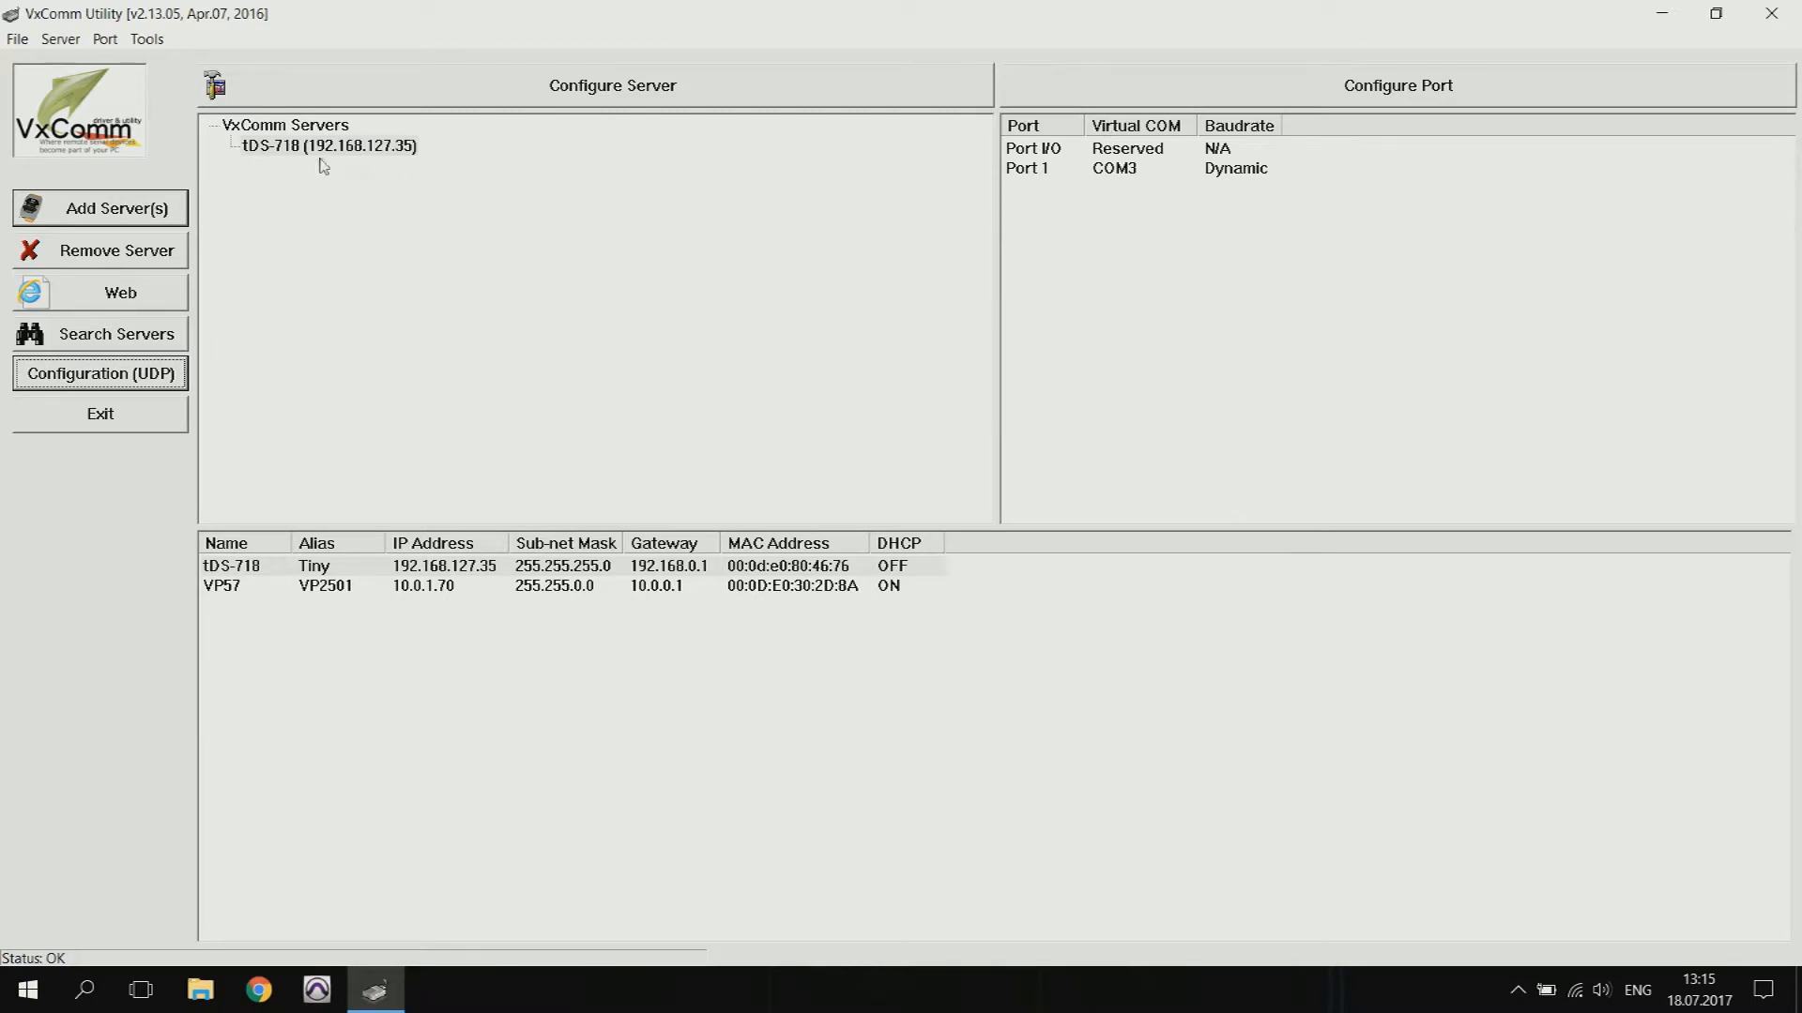
# Restart the virtual COM driver from Tools so the COM3 mapping takes effect.
pyautogui.click(147, 38)
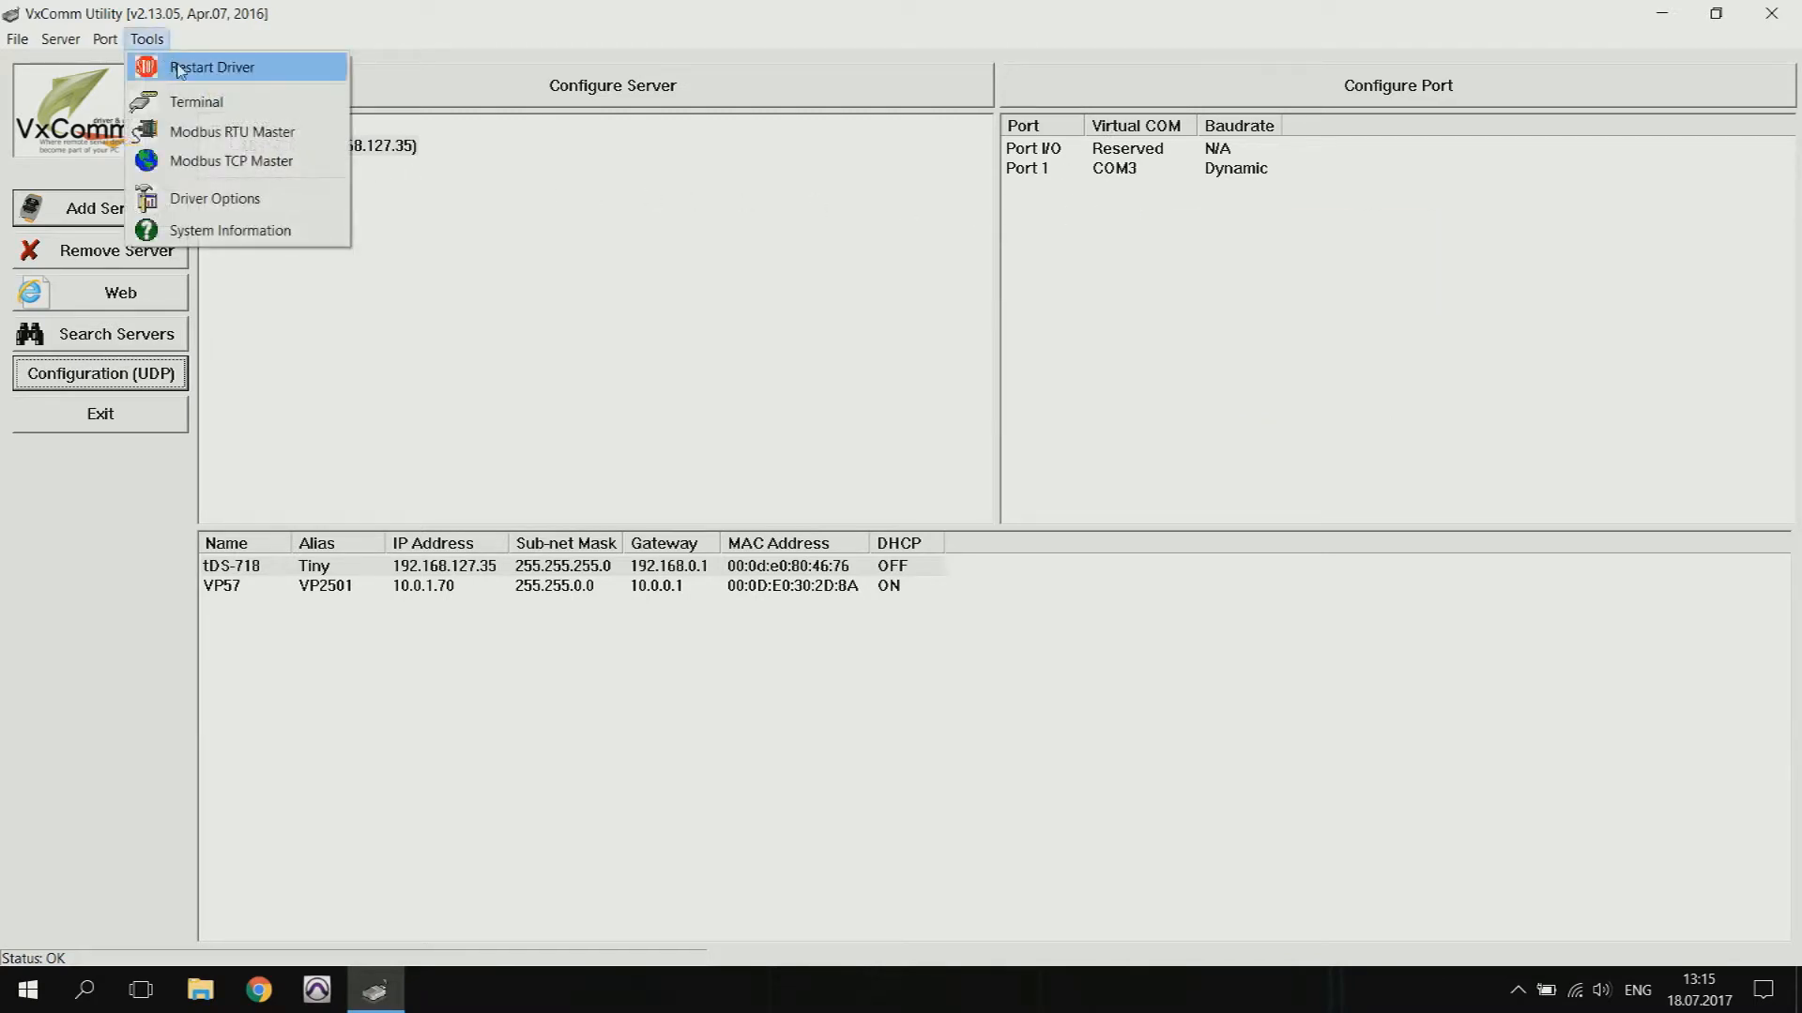
pyautogui.click(212, 67)
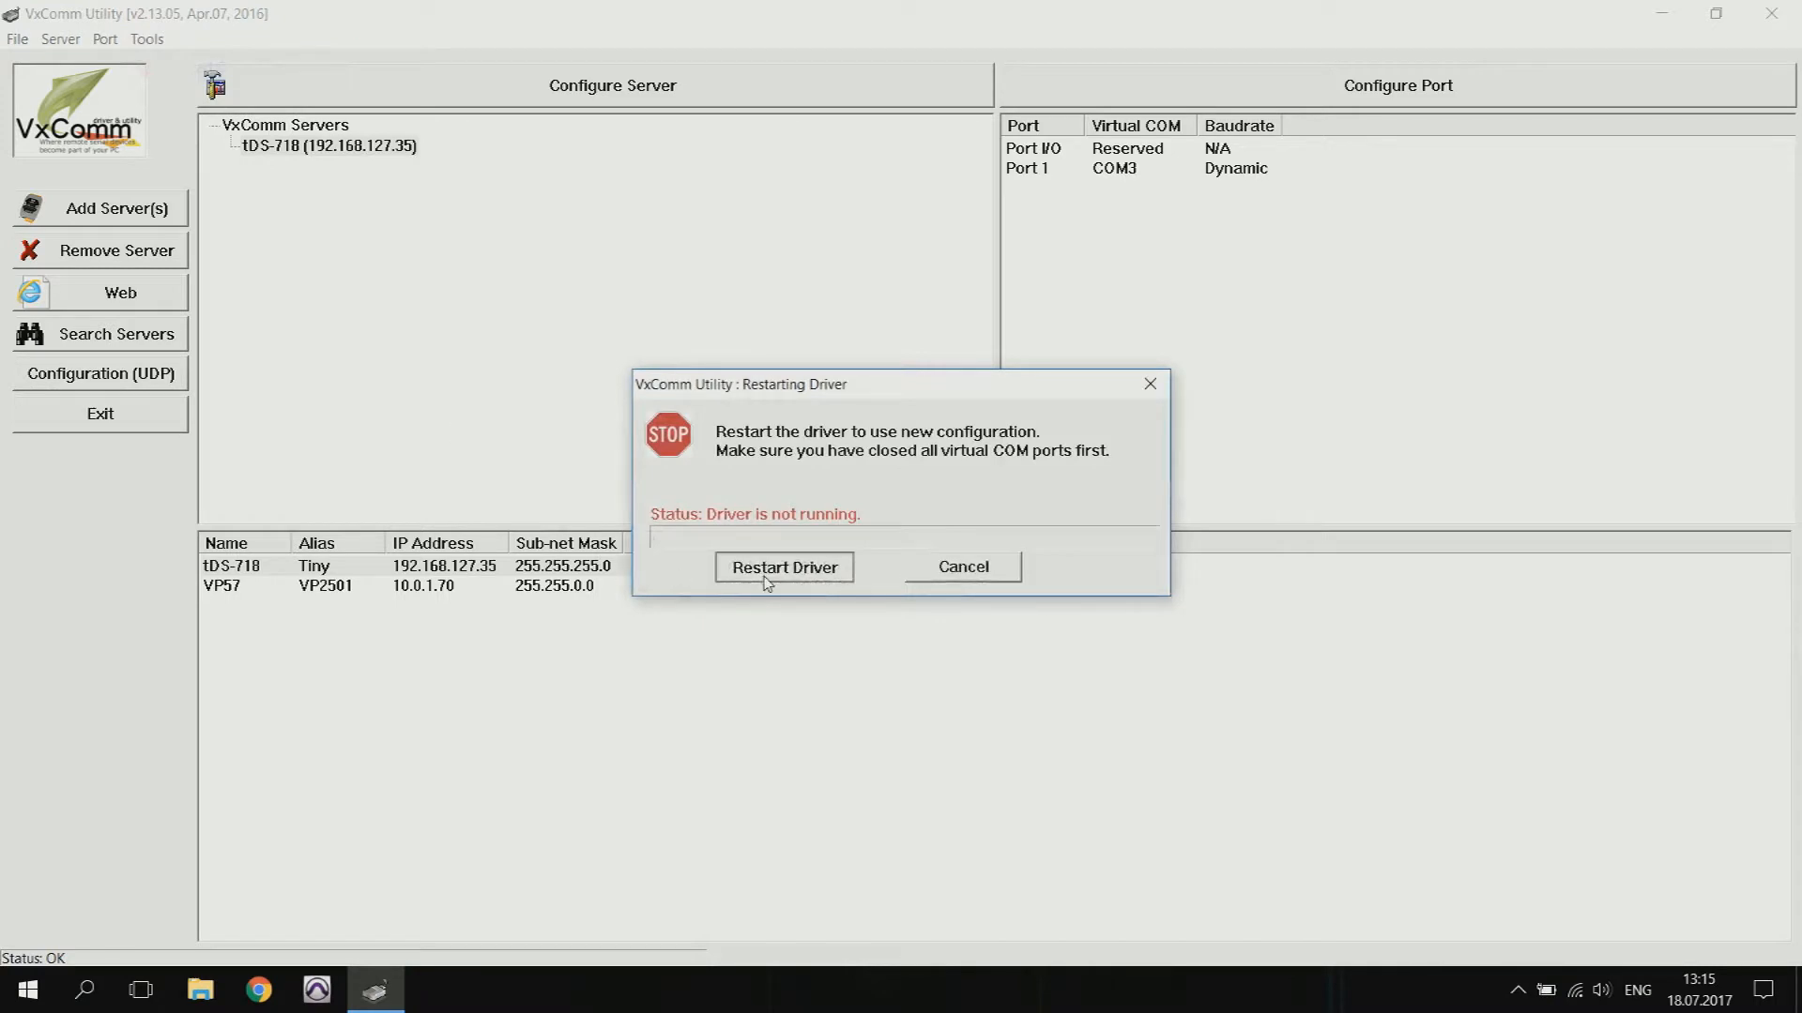
pyautogui.click(961, 567)
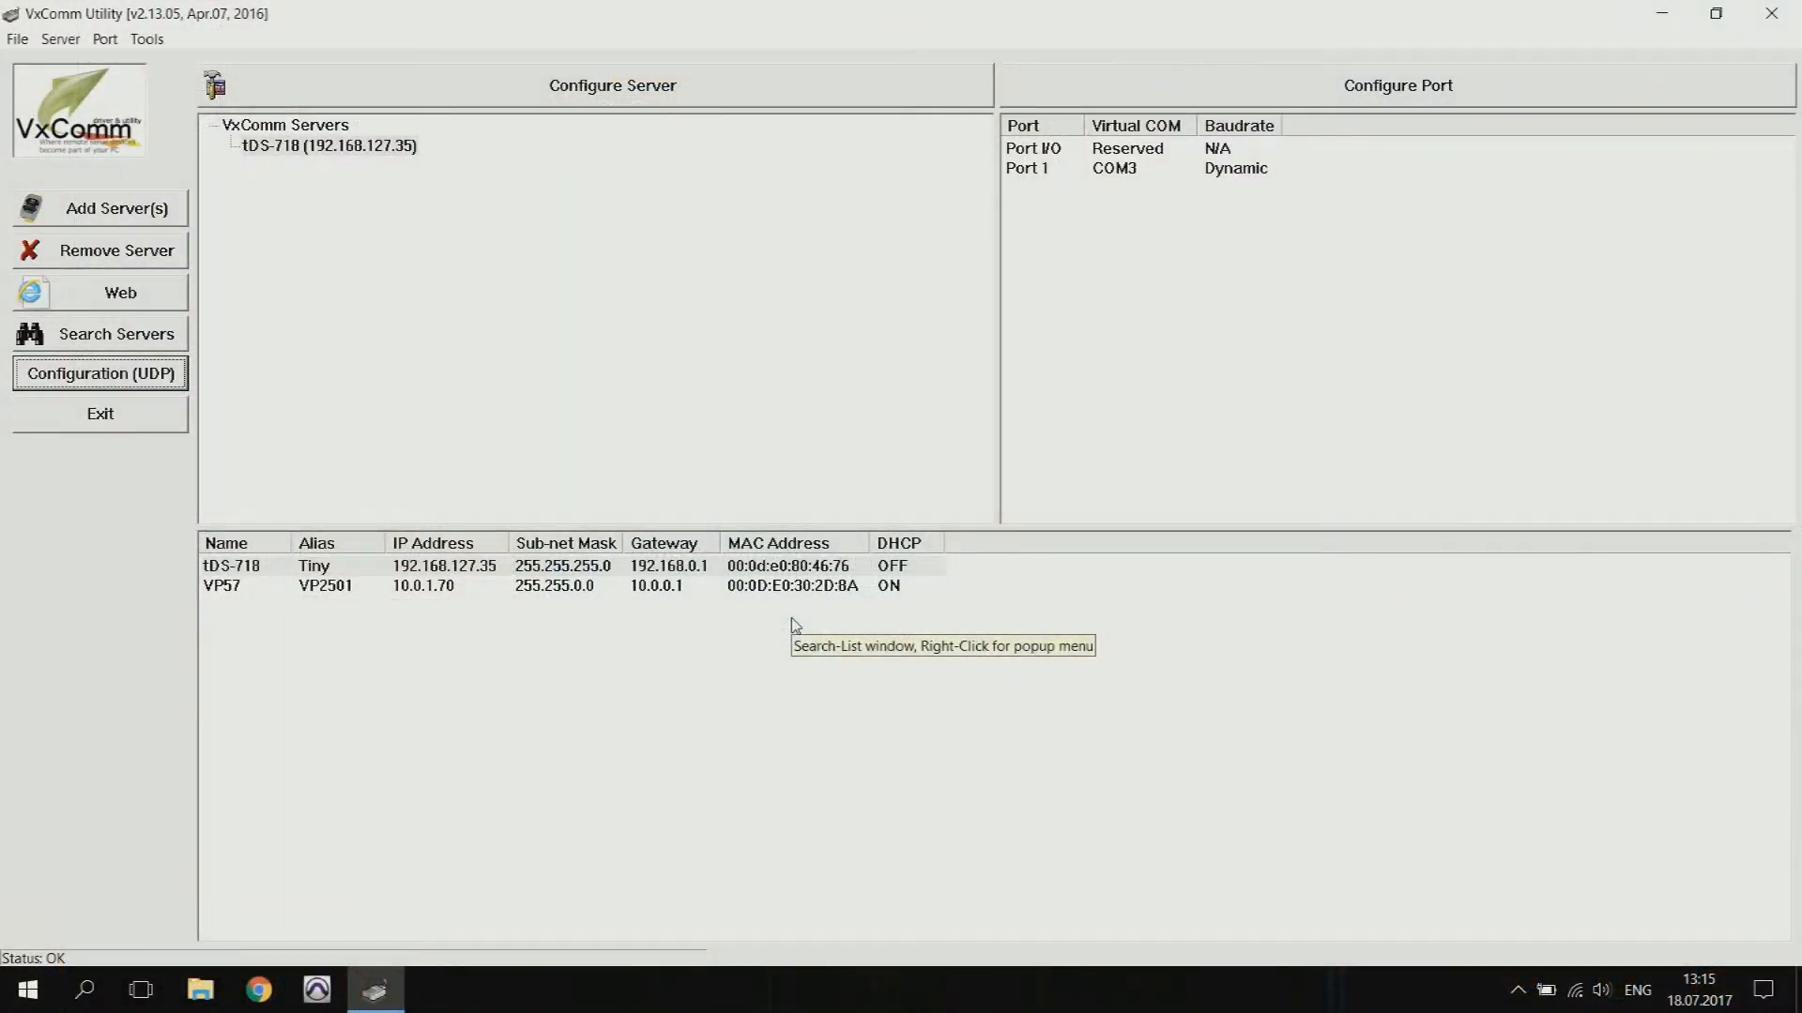
pyautogui.moveTo(180, 45)
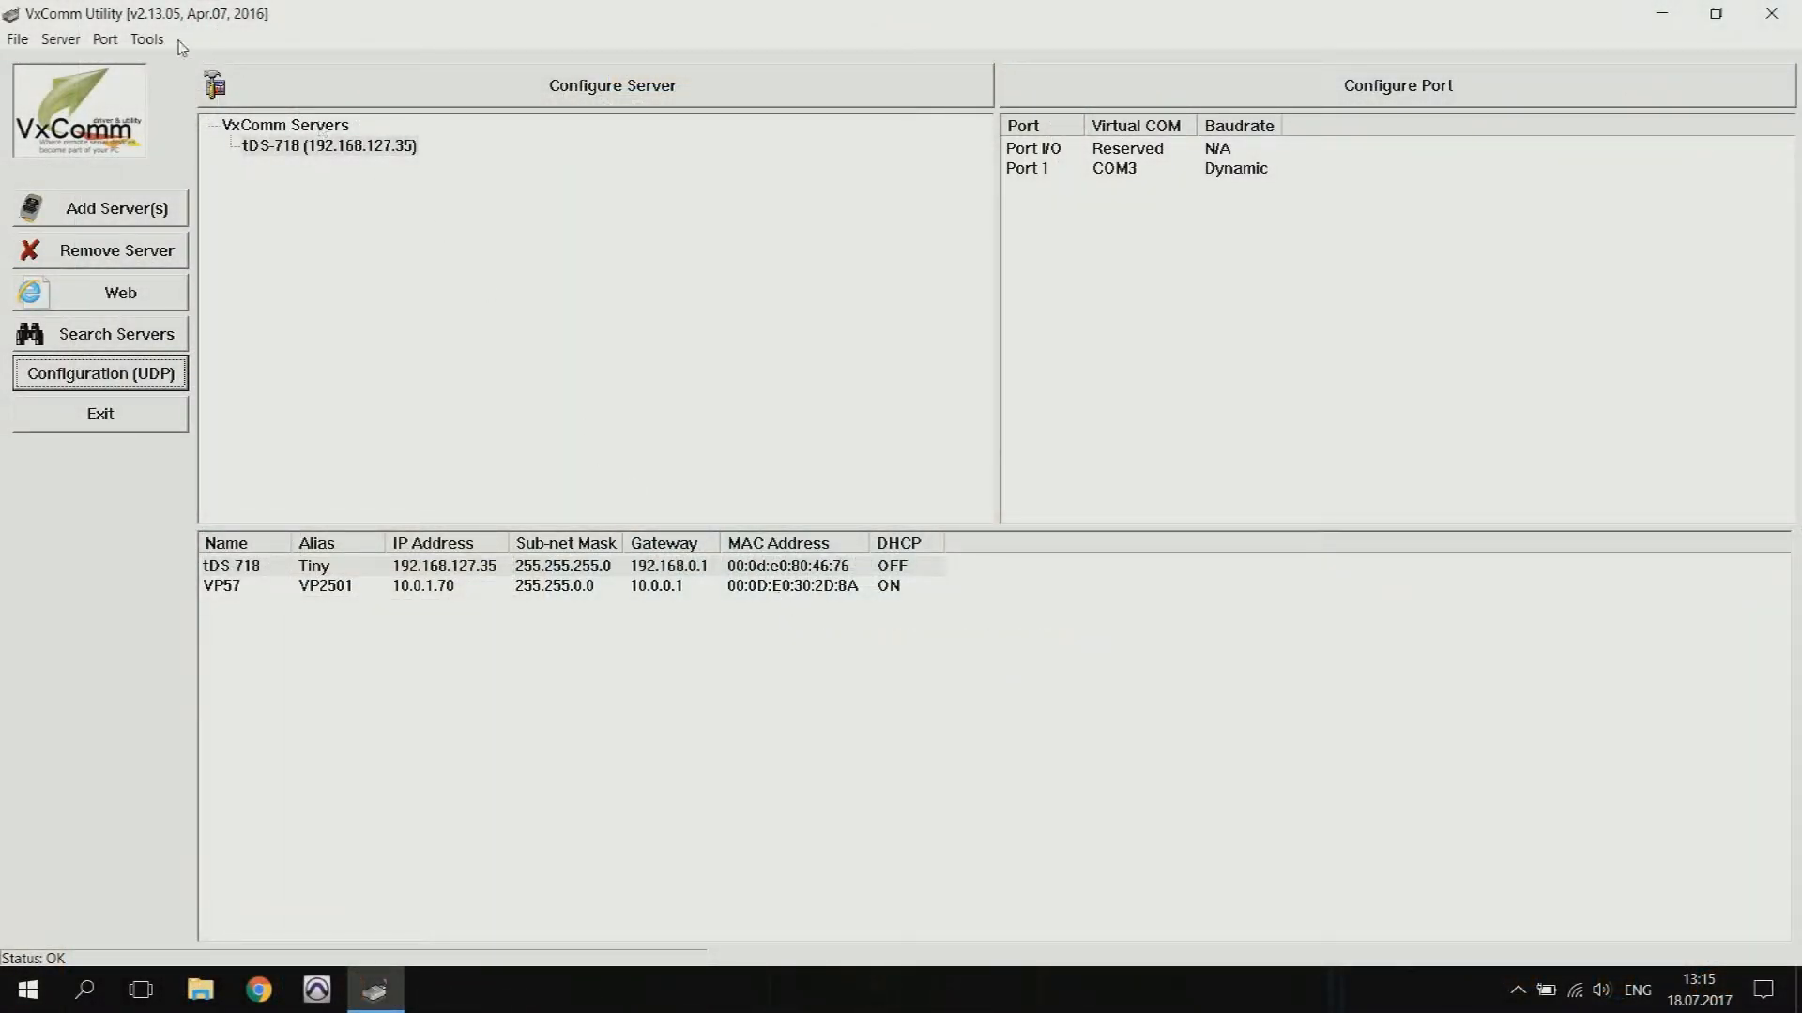
# Launch the Modbus RTU Master terminal, connect on COM3 and send a Modbus command to the server.
pyautogui.click(147, 38)
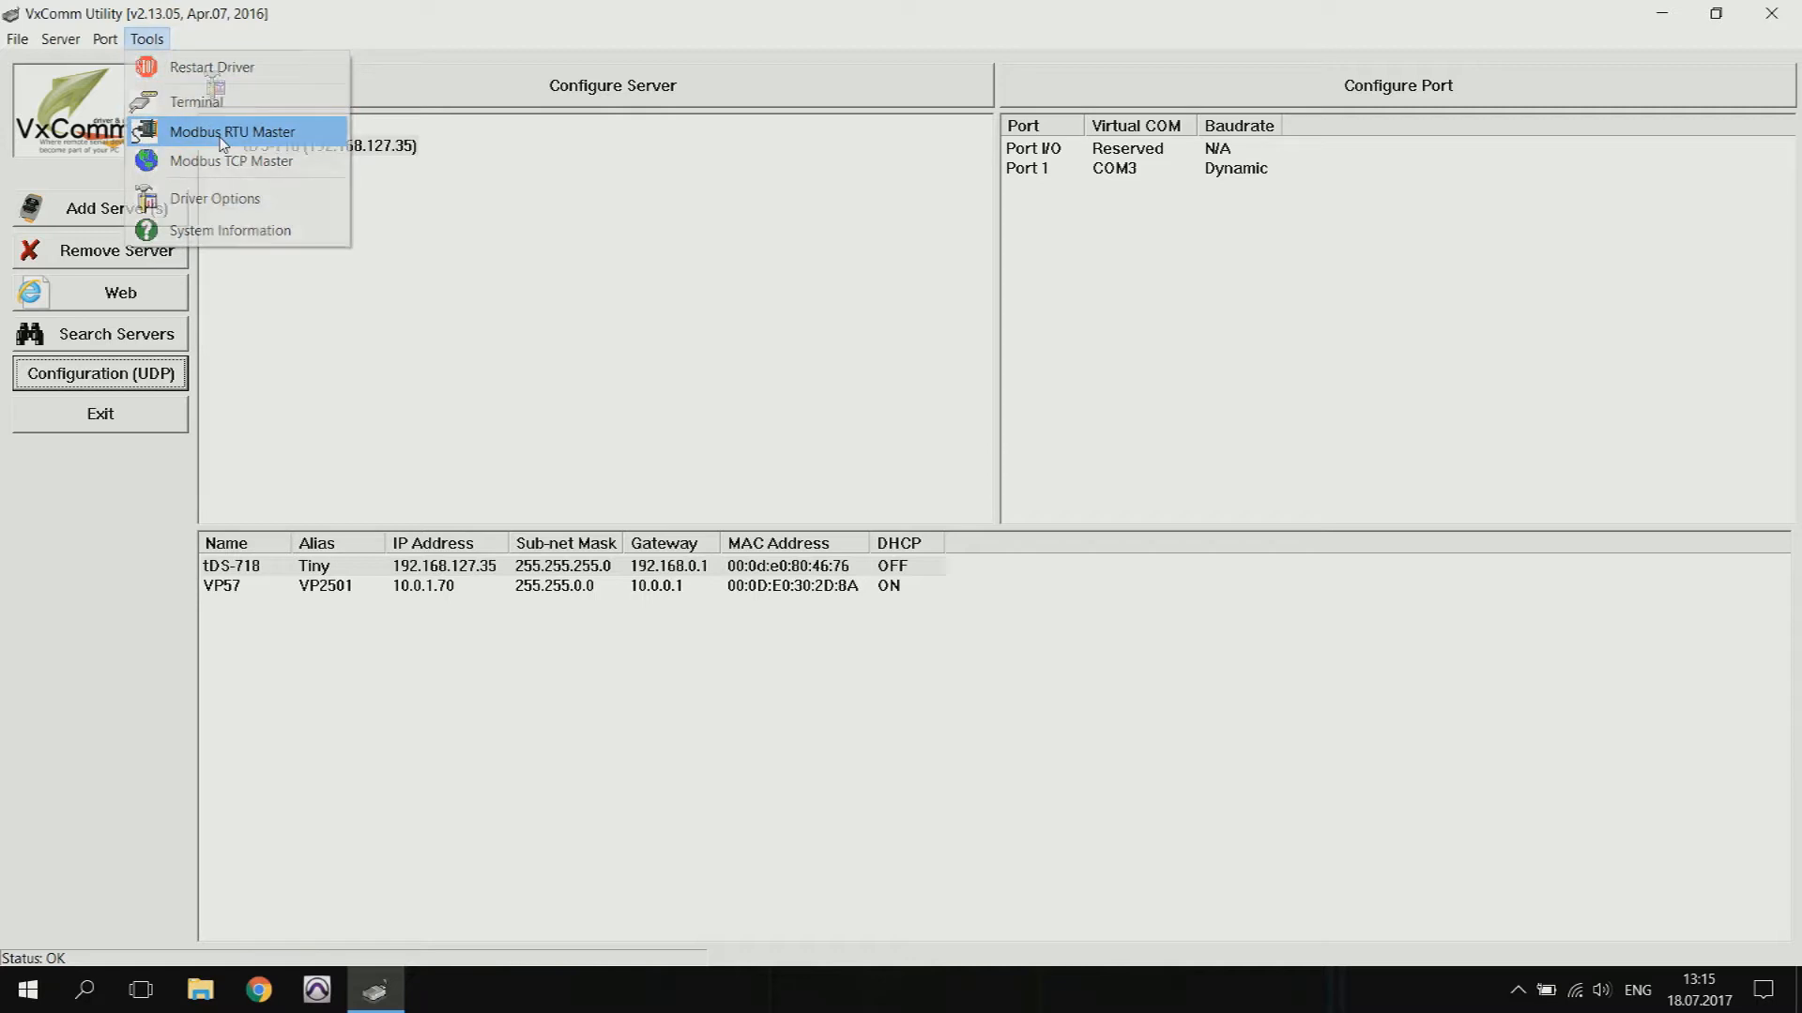
pyautogui.click(232, 132)
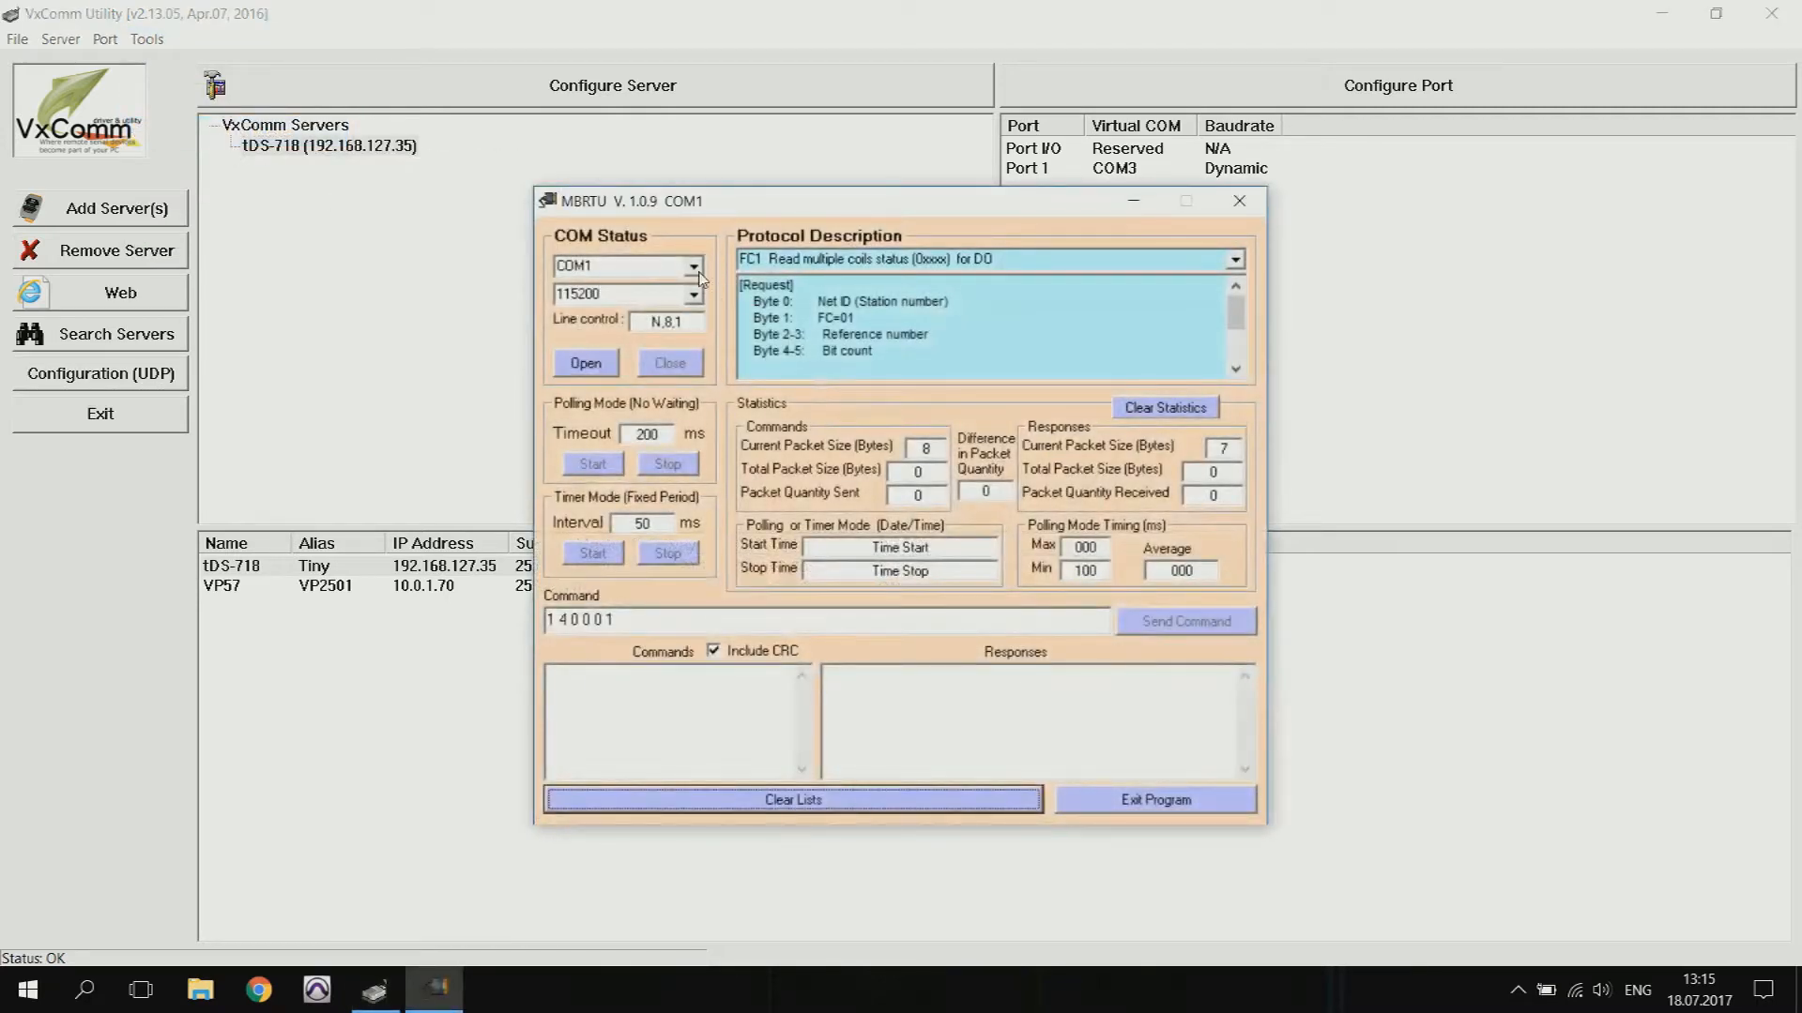
pyautogui.click(626, 265)
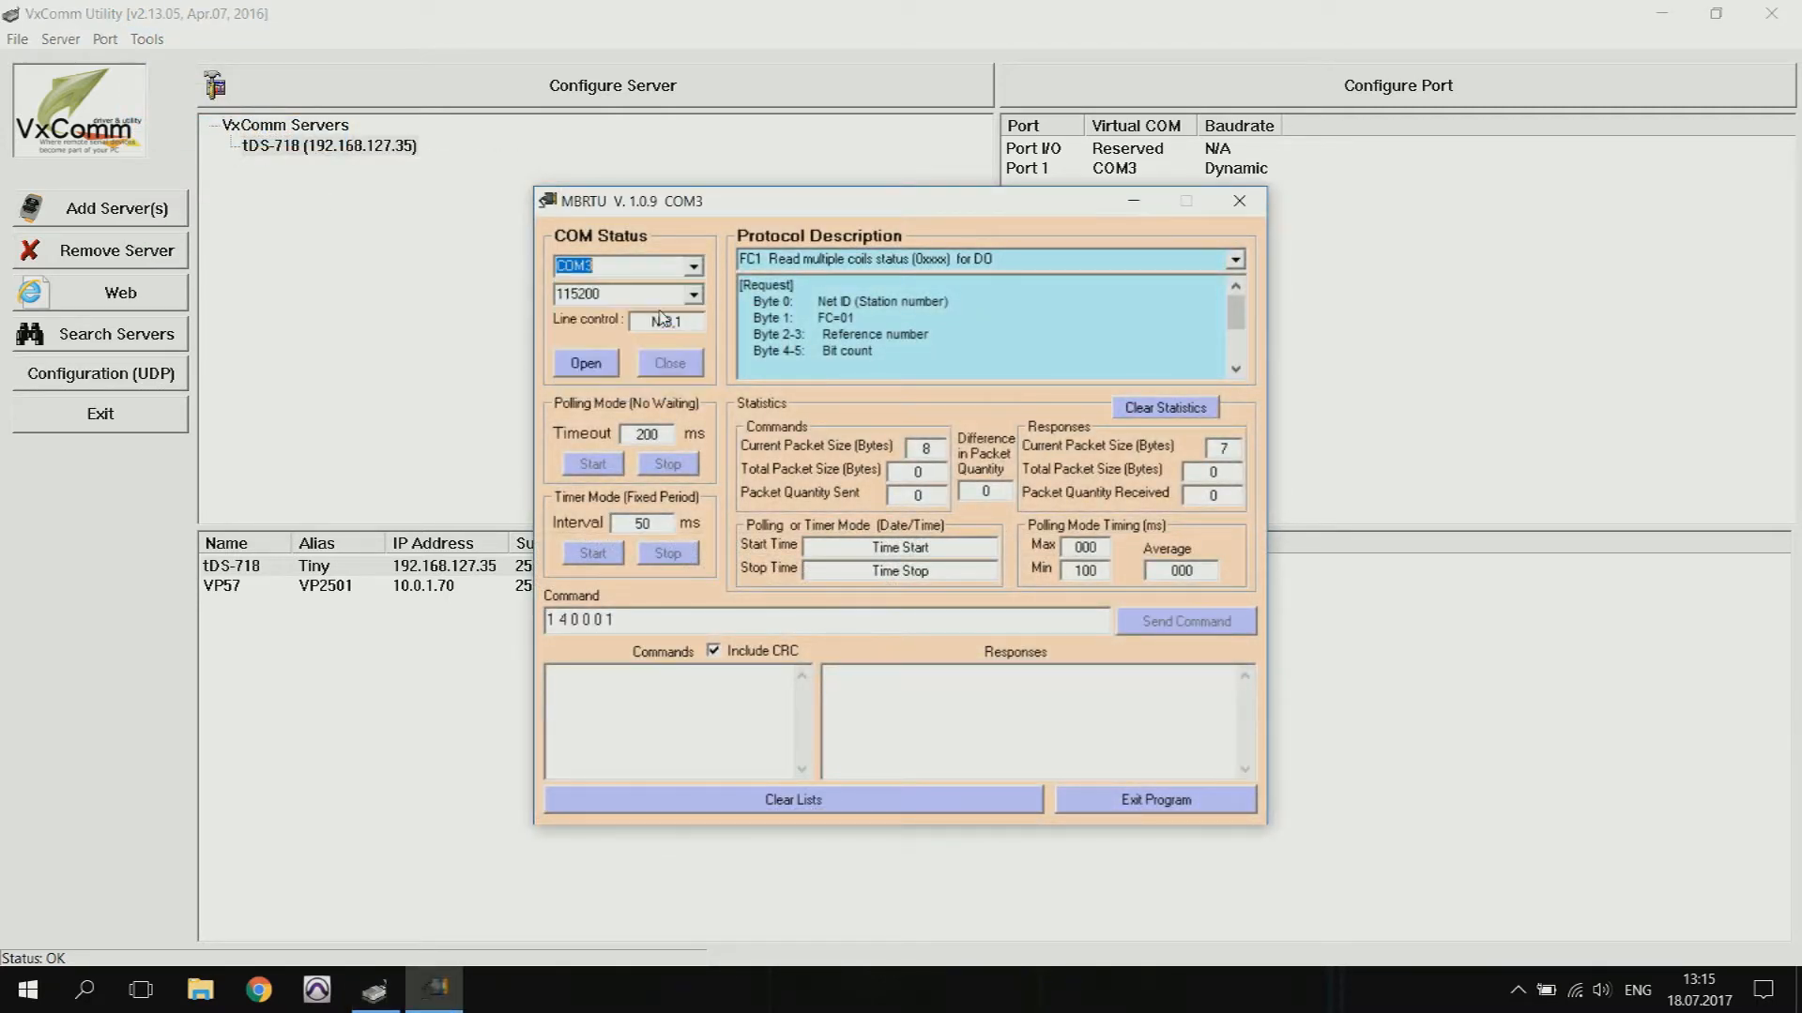
pyautogui.click(586, 362)
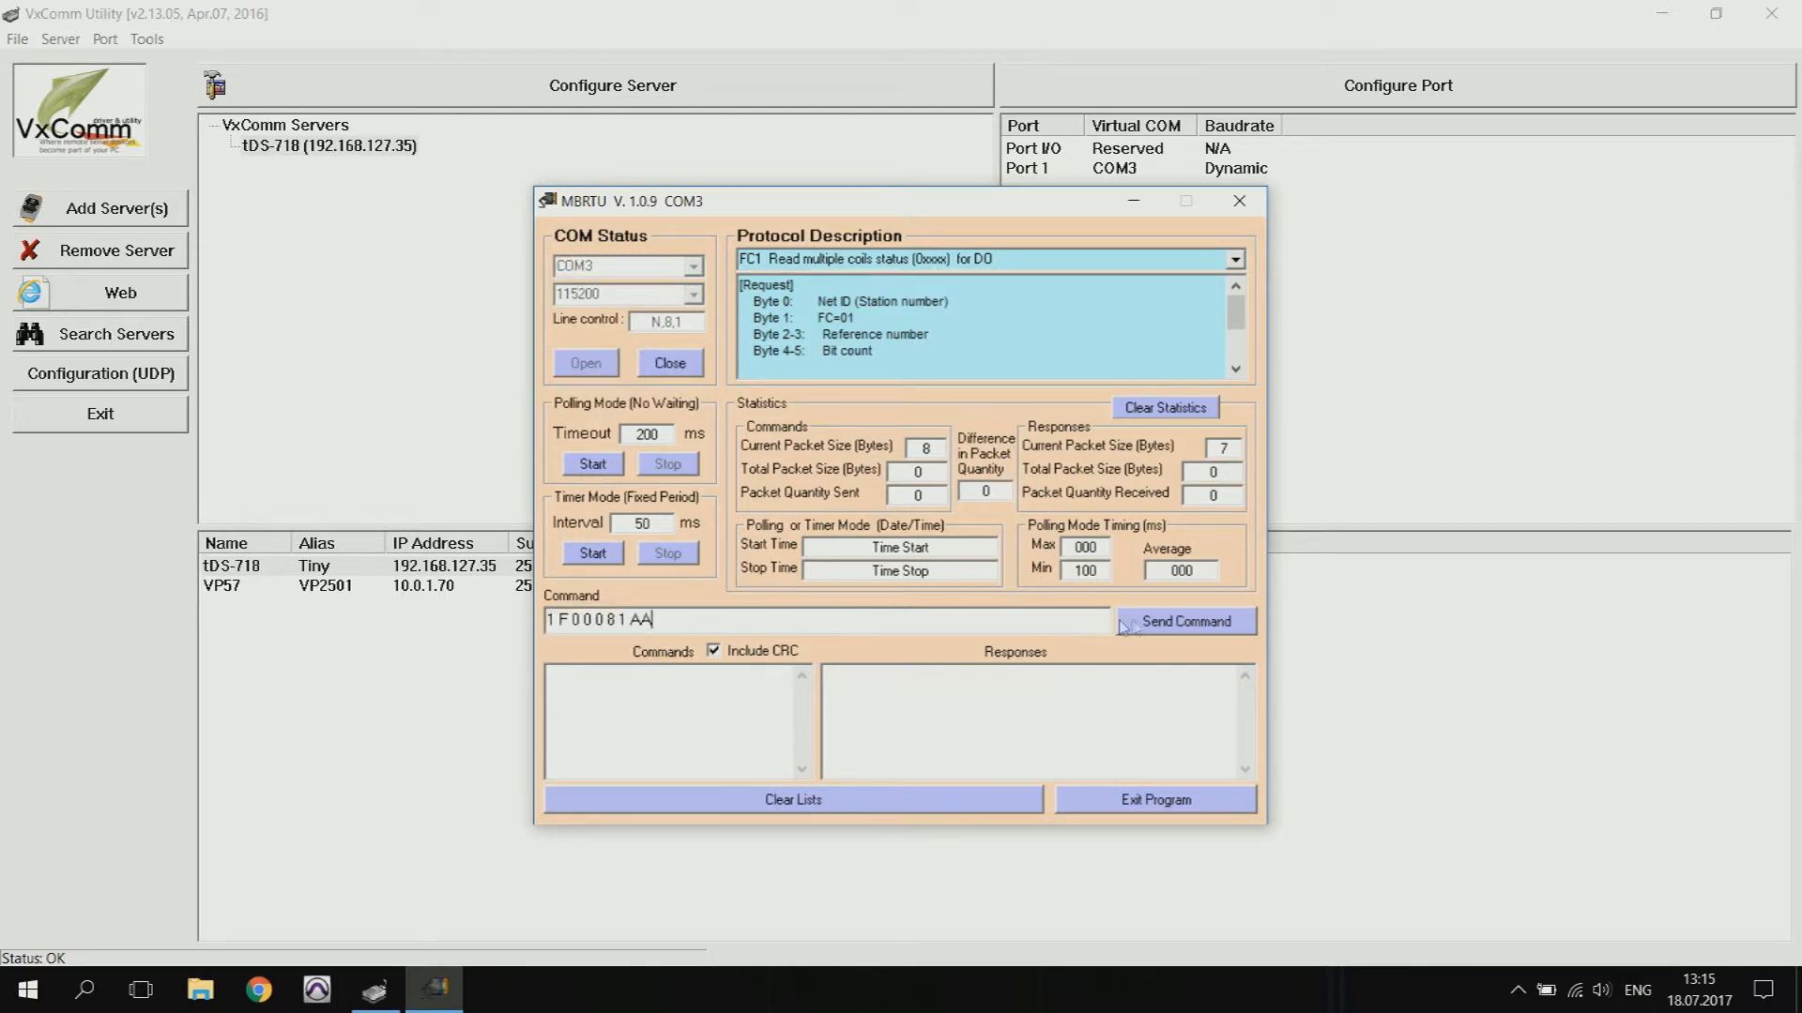
pyautogui.click(1184, 621)
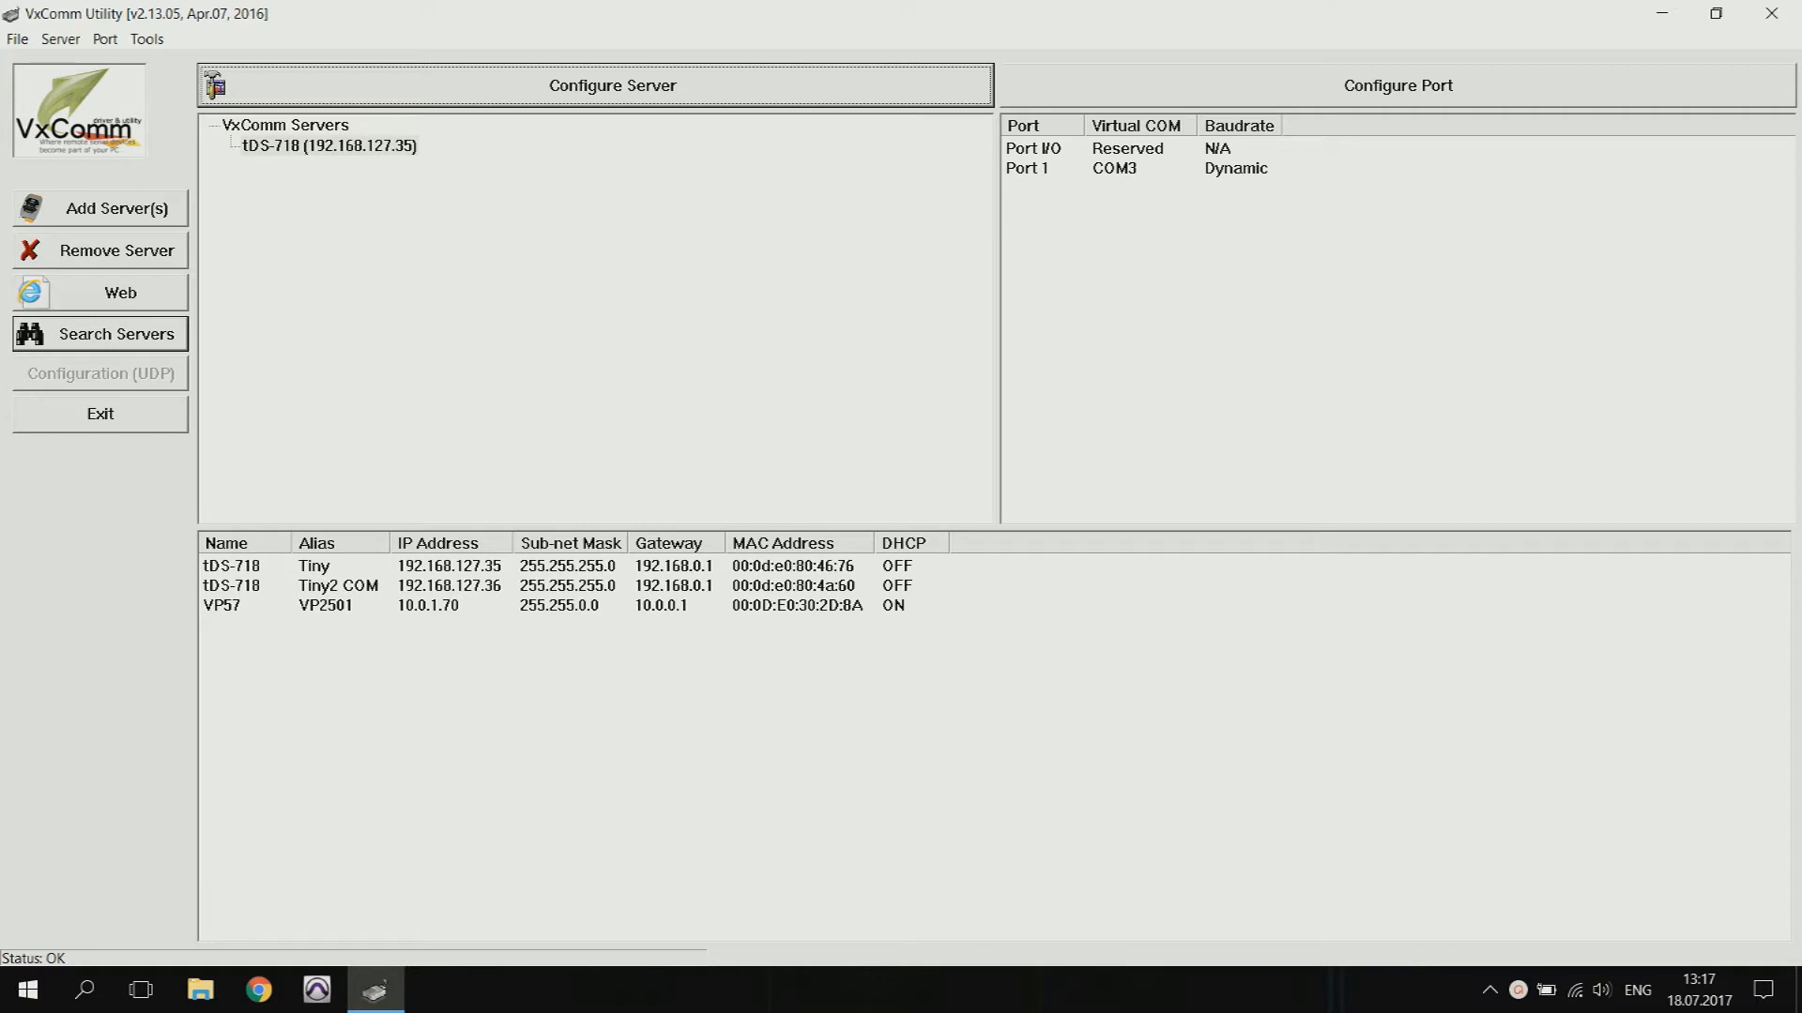
# Log into the Tiny2 COM (192.168.127.36) web interface and go to its Port 1 settings.
pyautogui.click(449, 585)
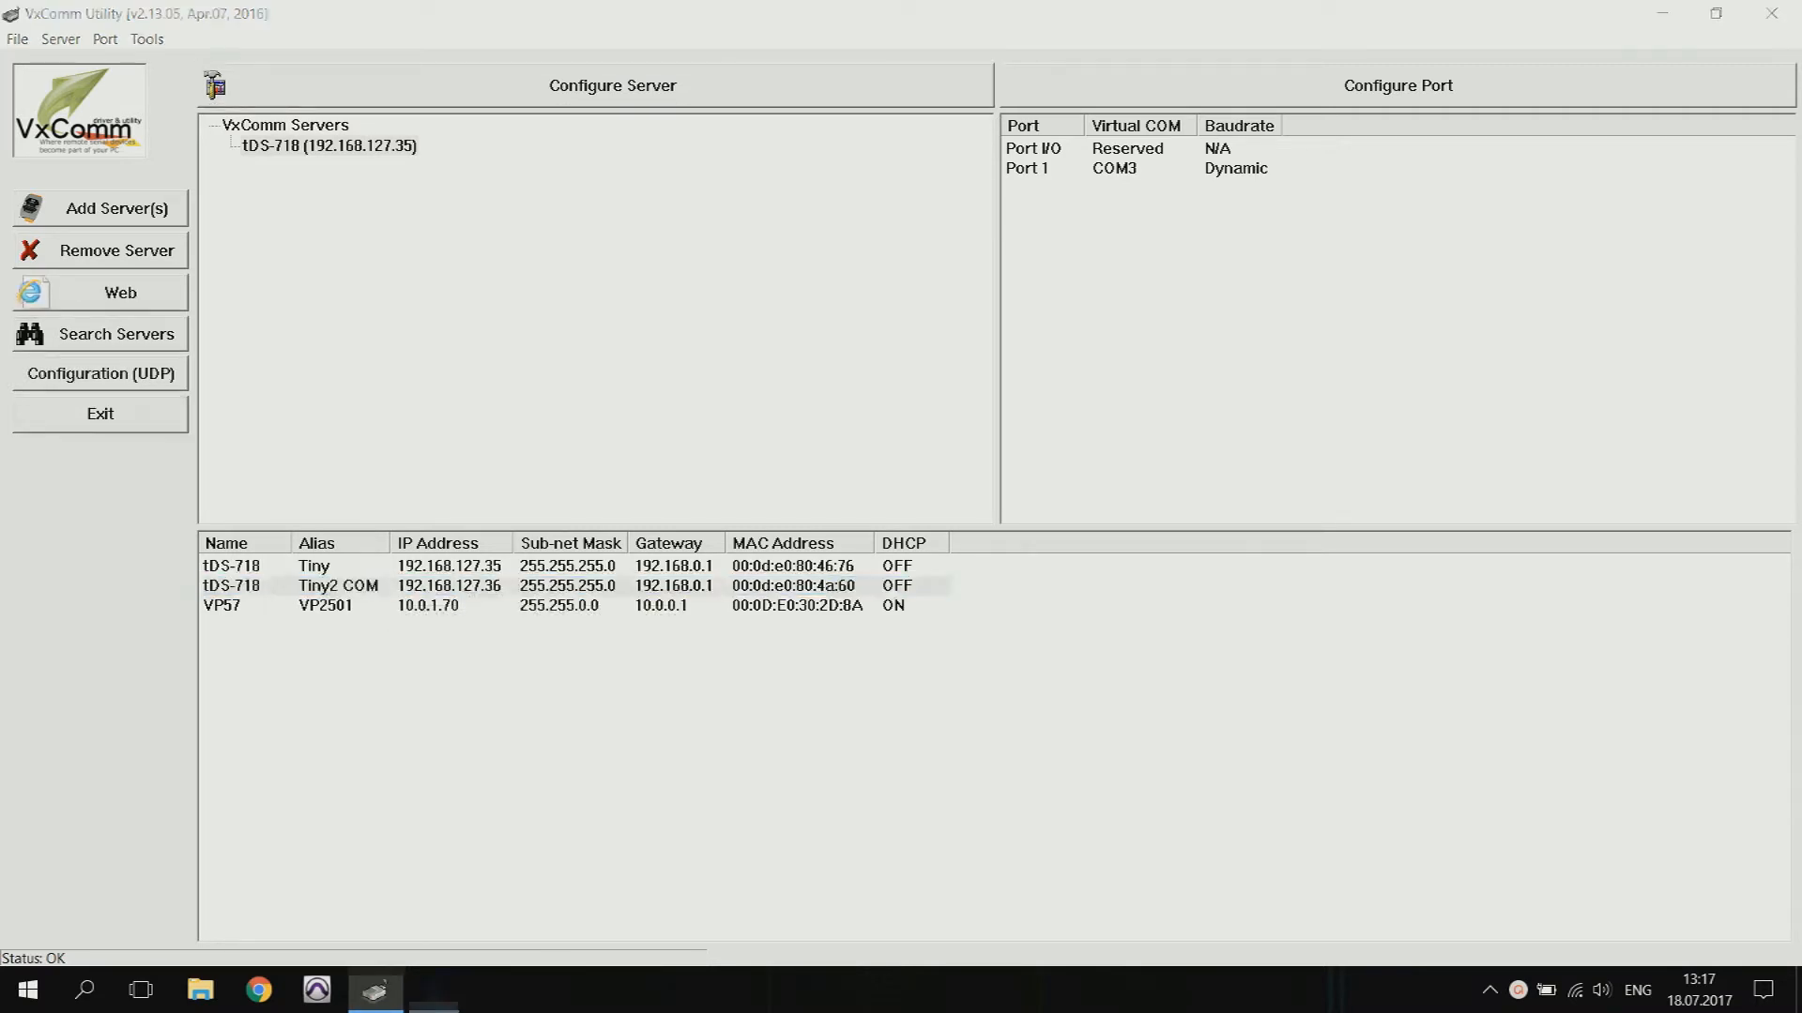
pyautogui.click(118, 293)
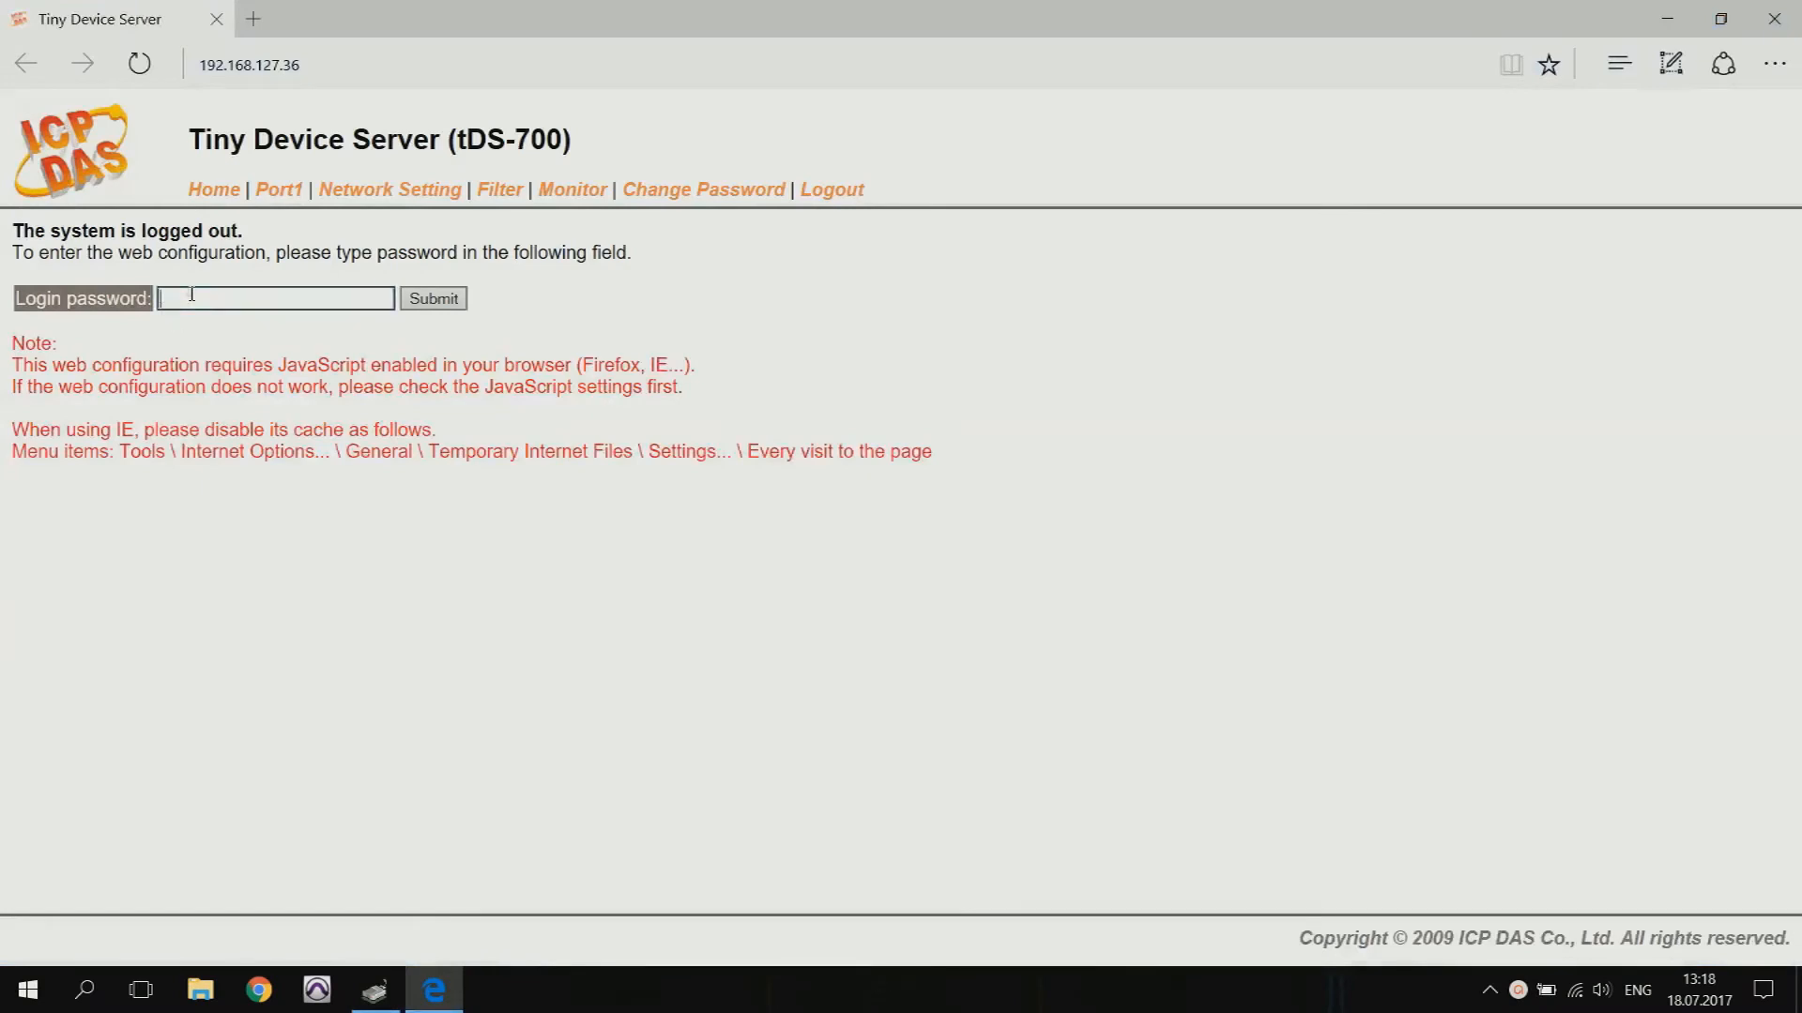
pyautogui.click(434, 298)
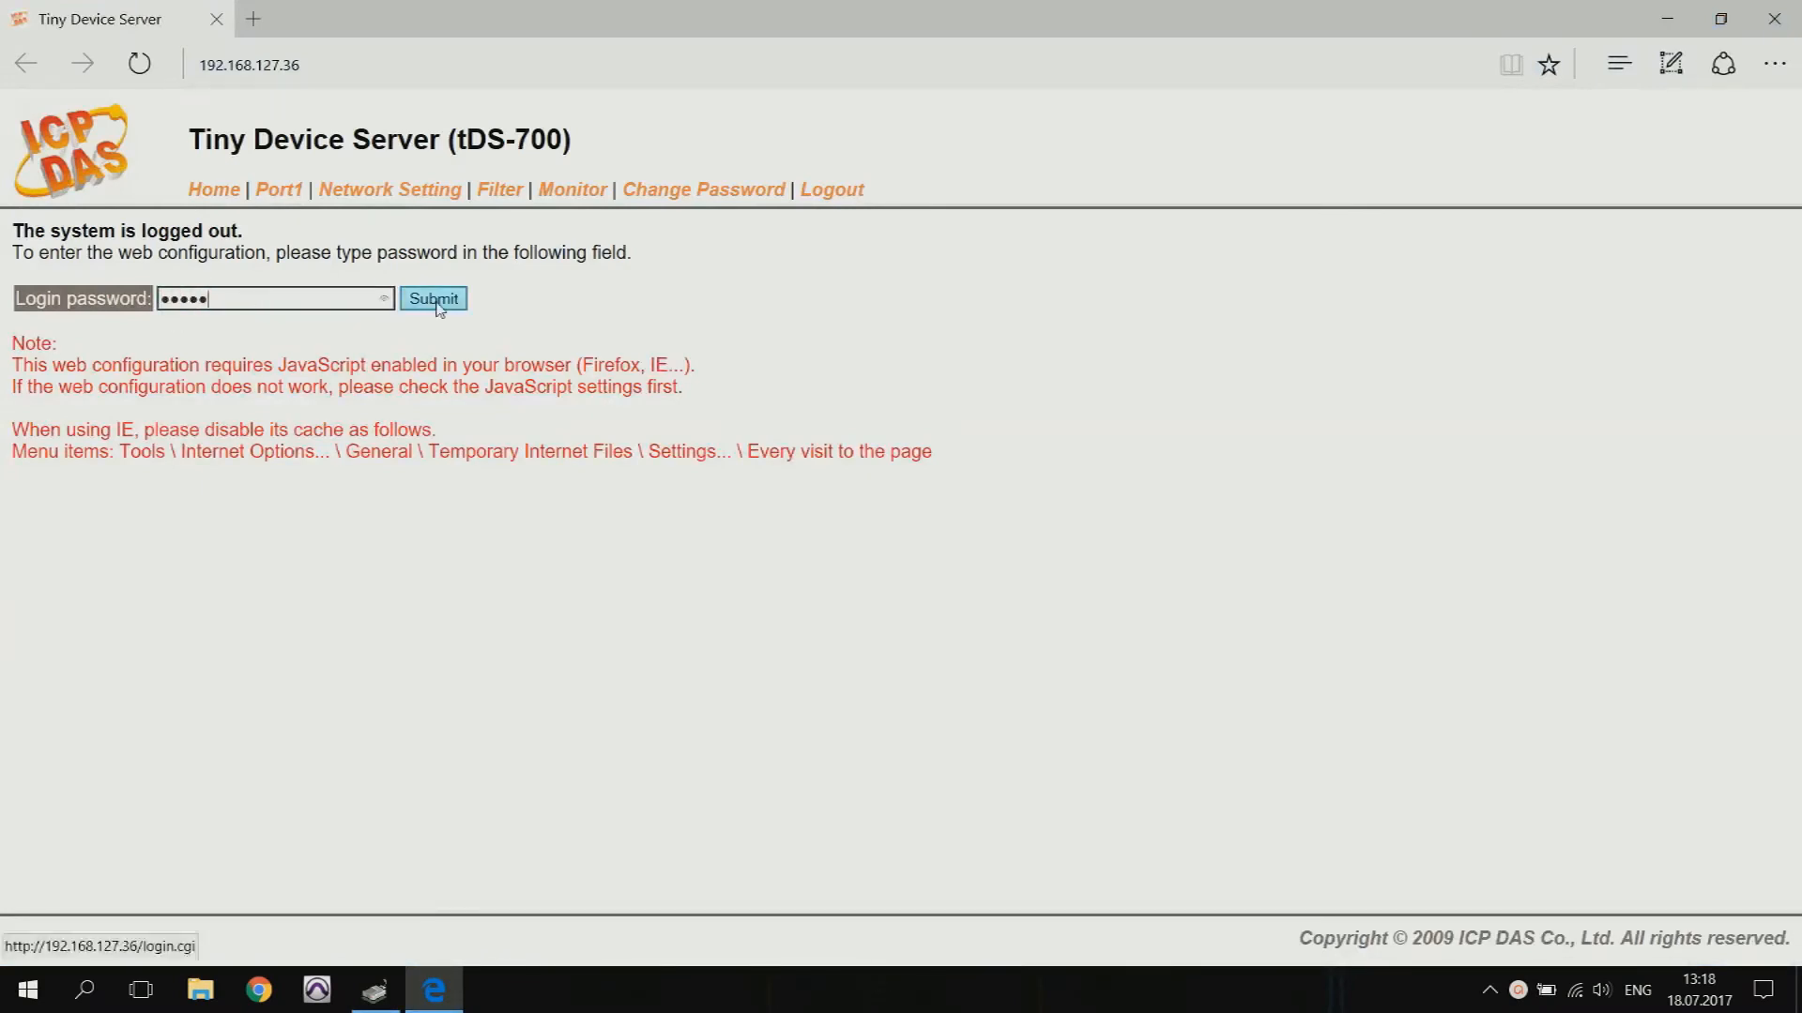
pyautogui.click(432, 299)
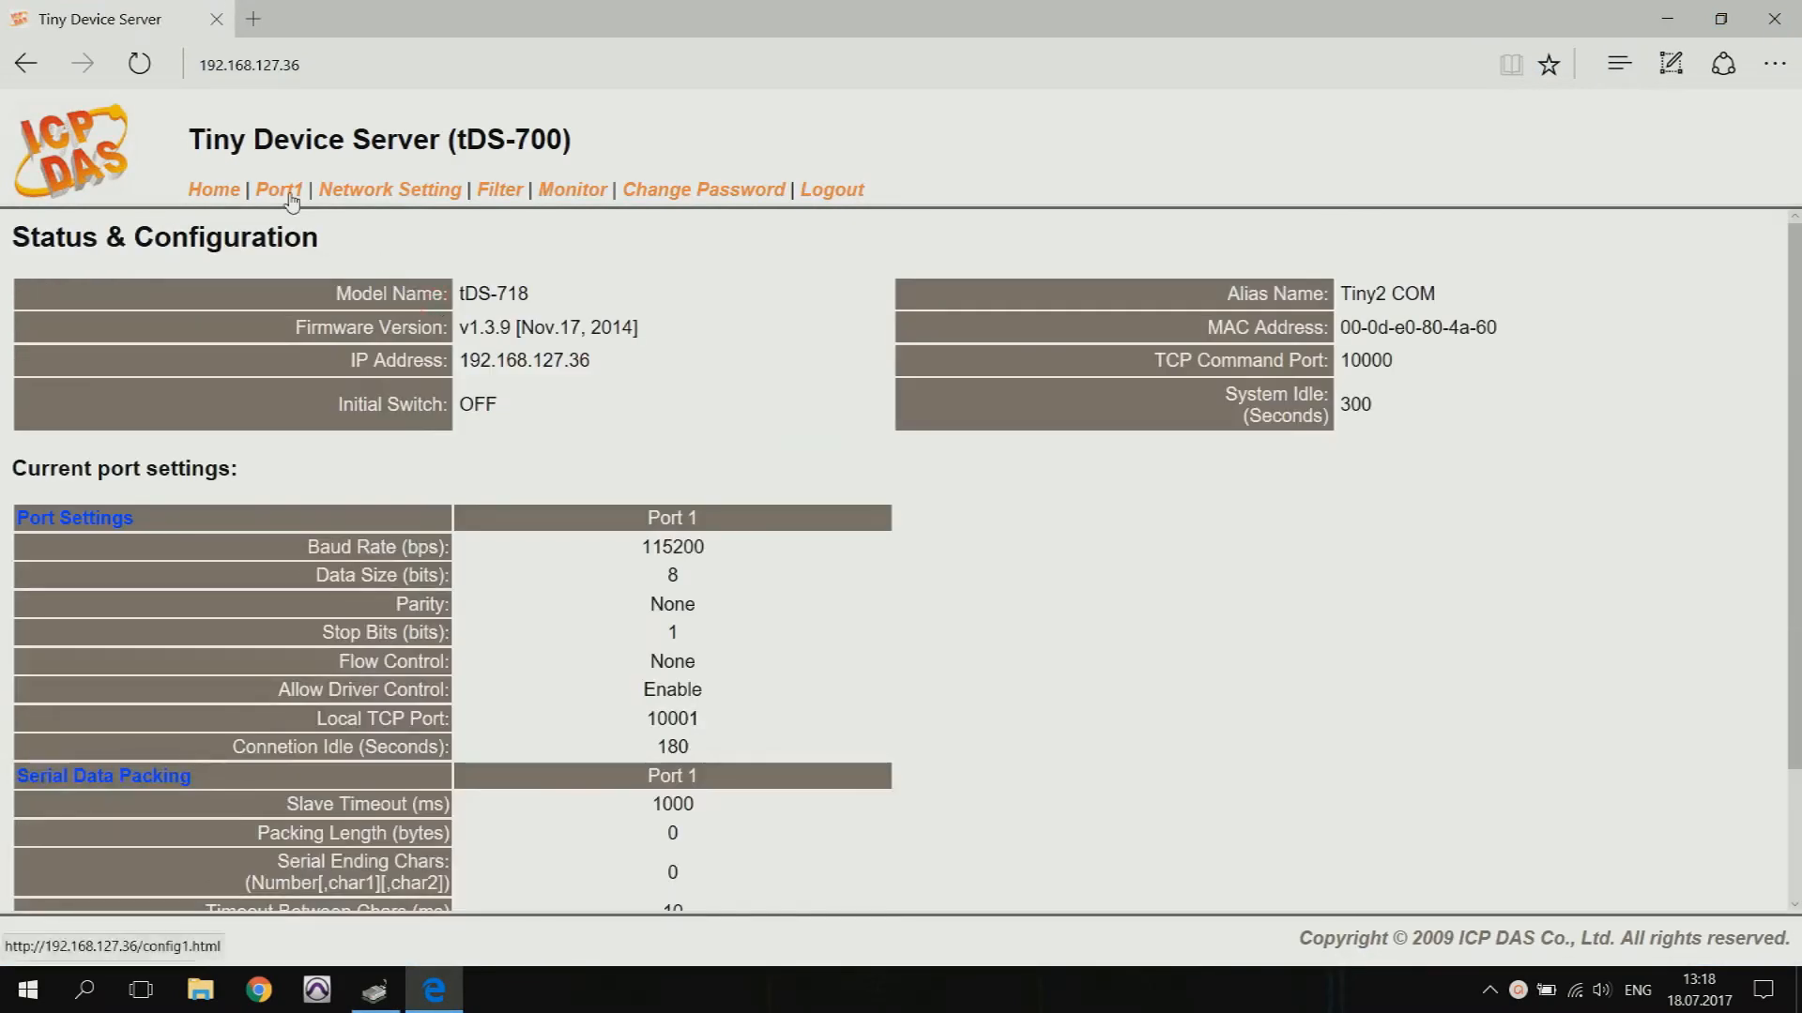
pyautogui.click(277, 189)
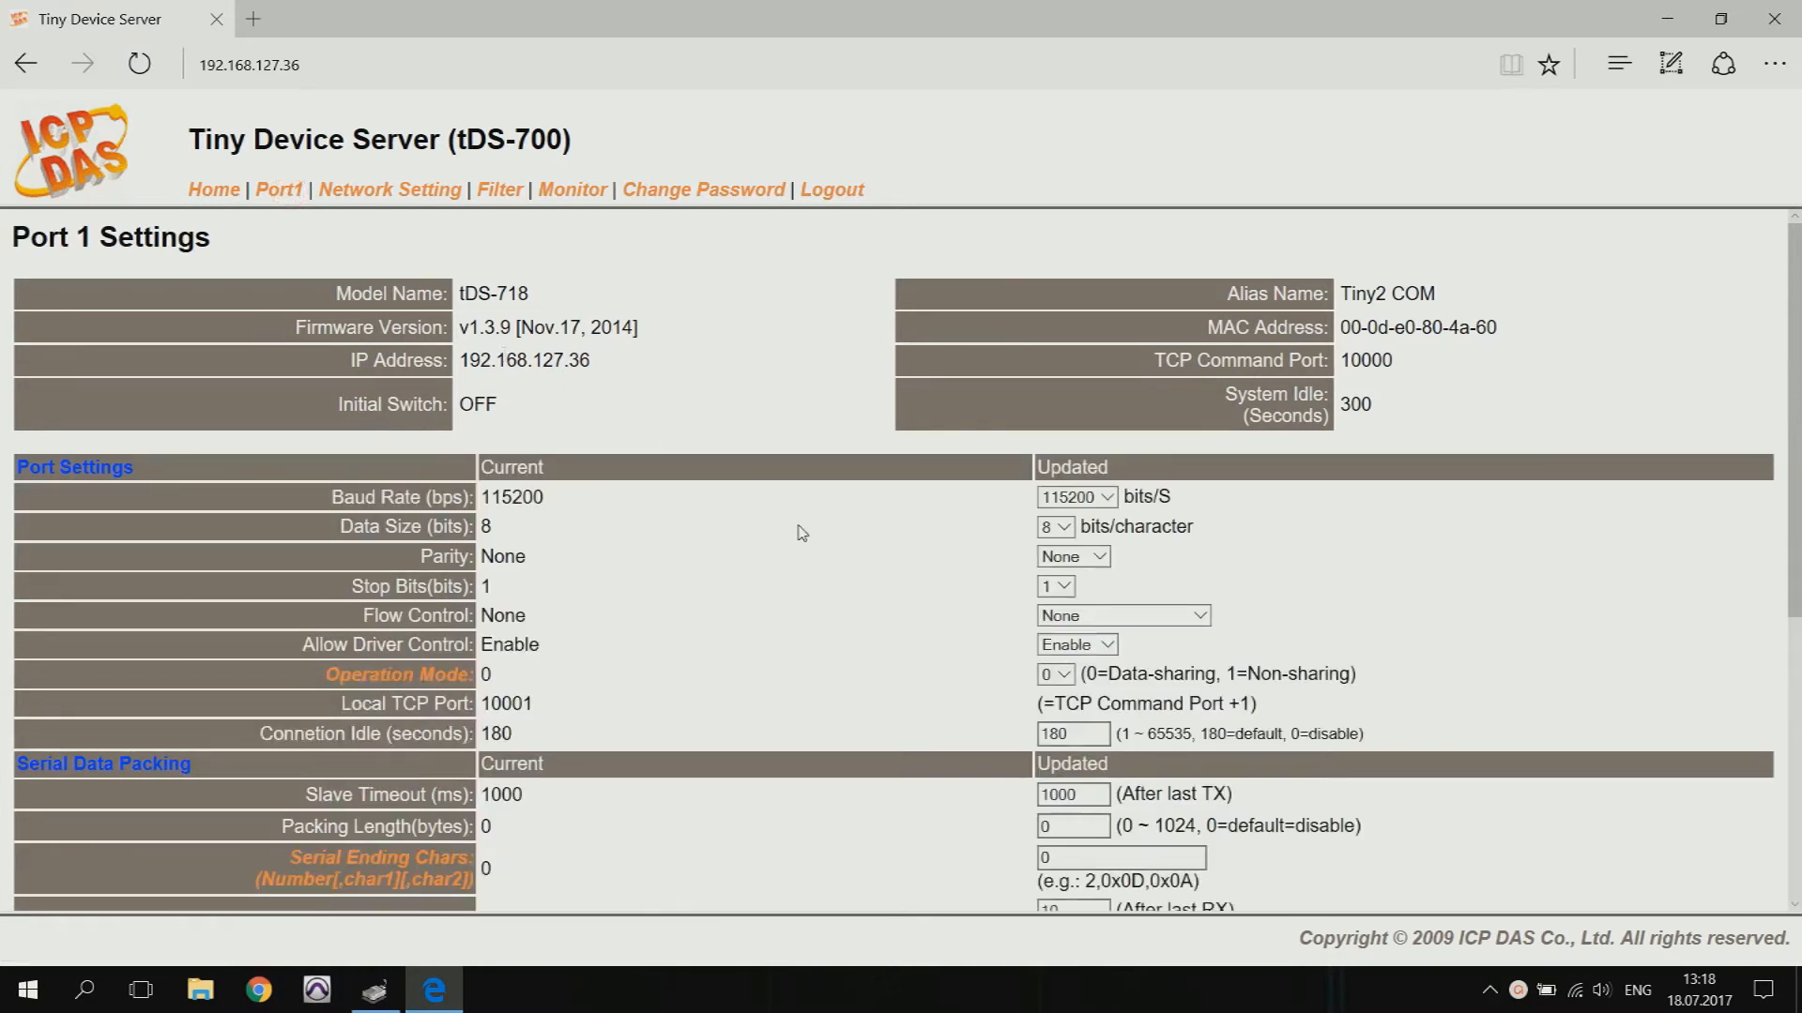
# Submit Port 1 as Client paired to remote server 192.168.127.35 on port 10001.
pyautogui.scroll(-3)
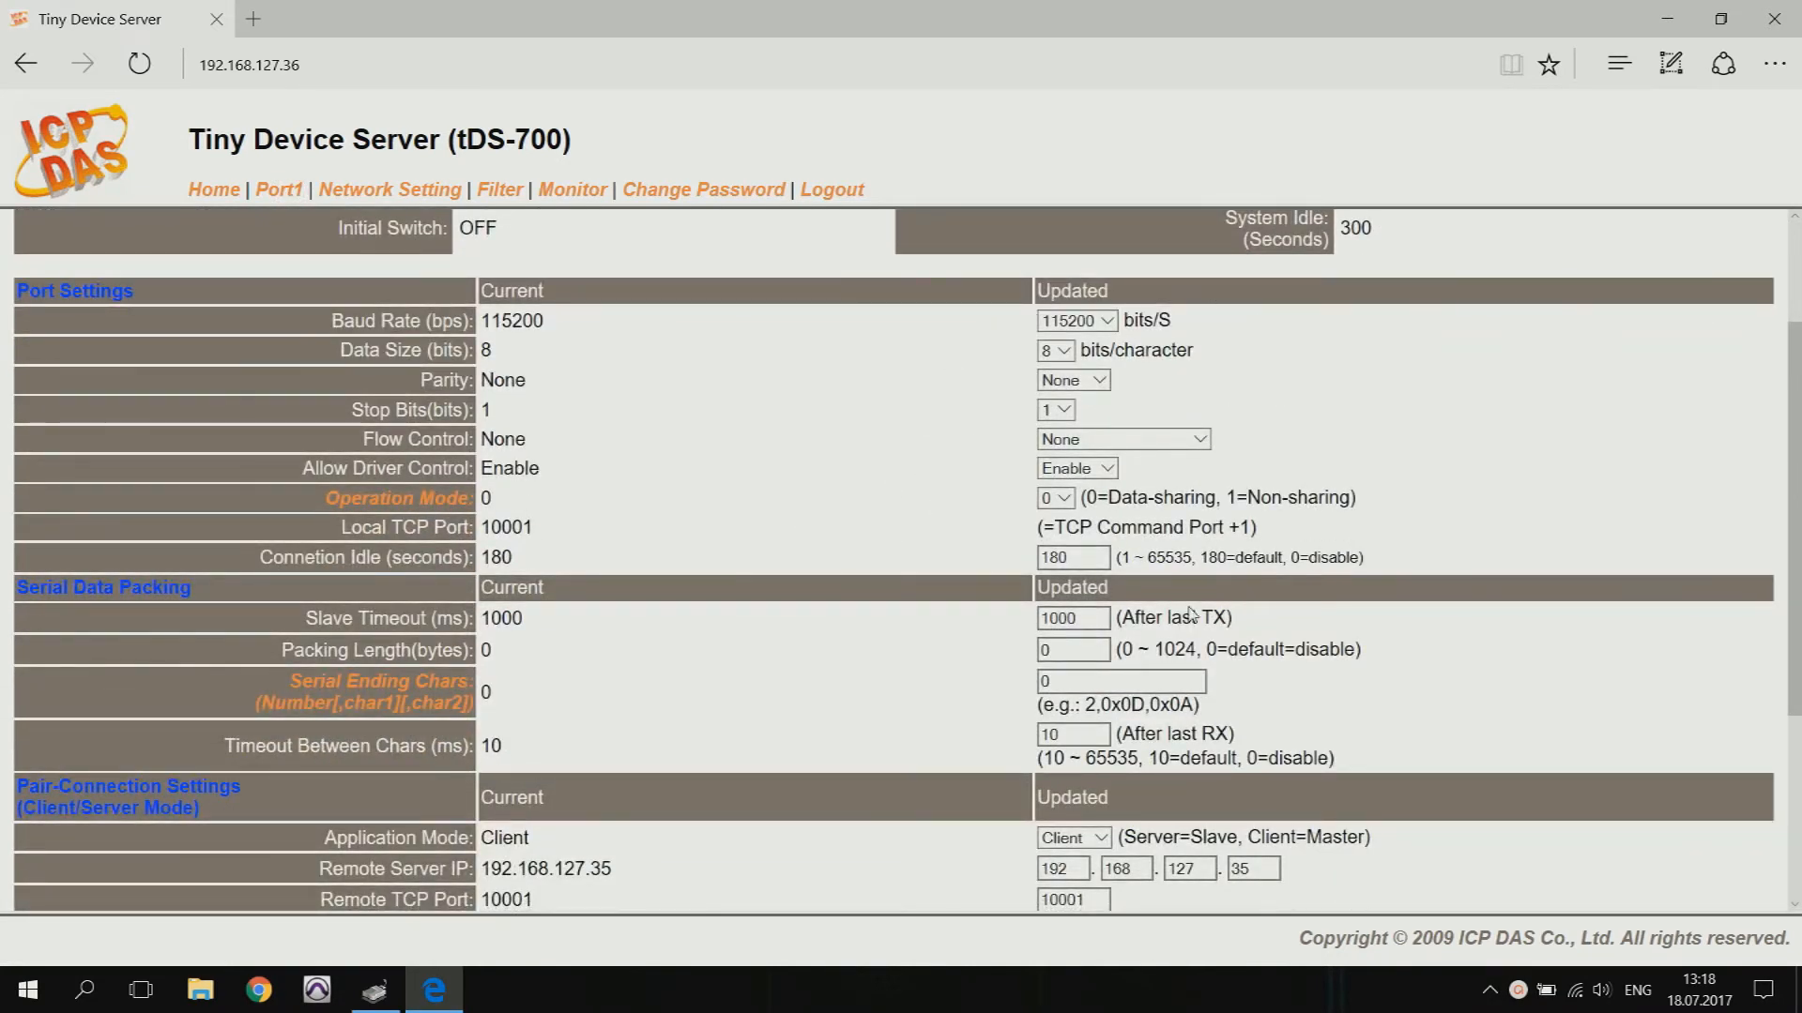
pyautogui.scroll(-3)
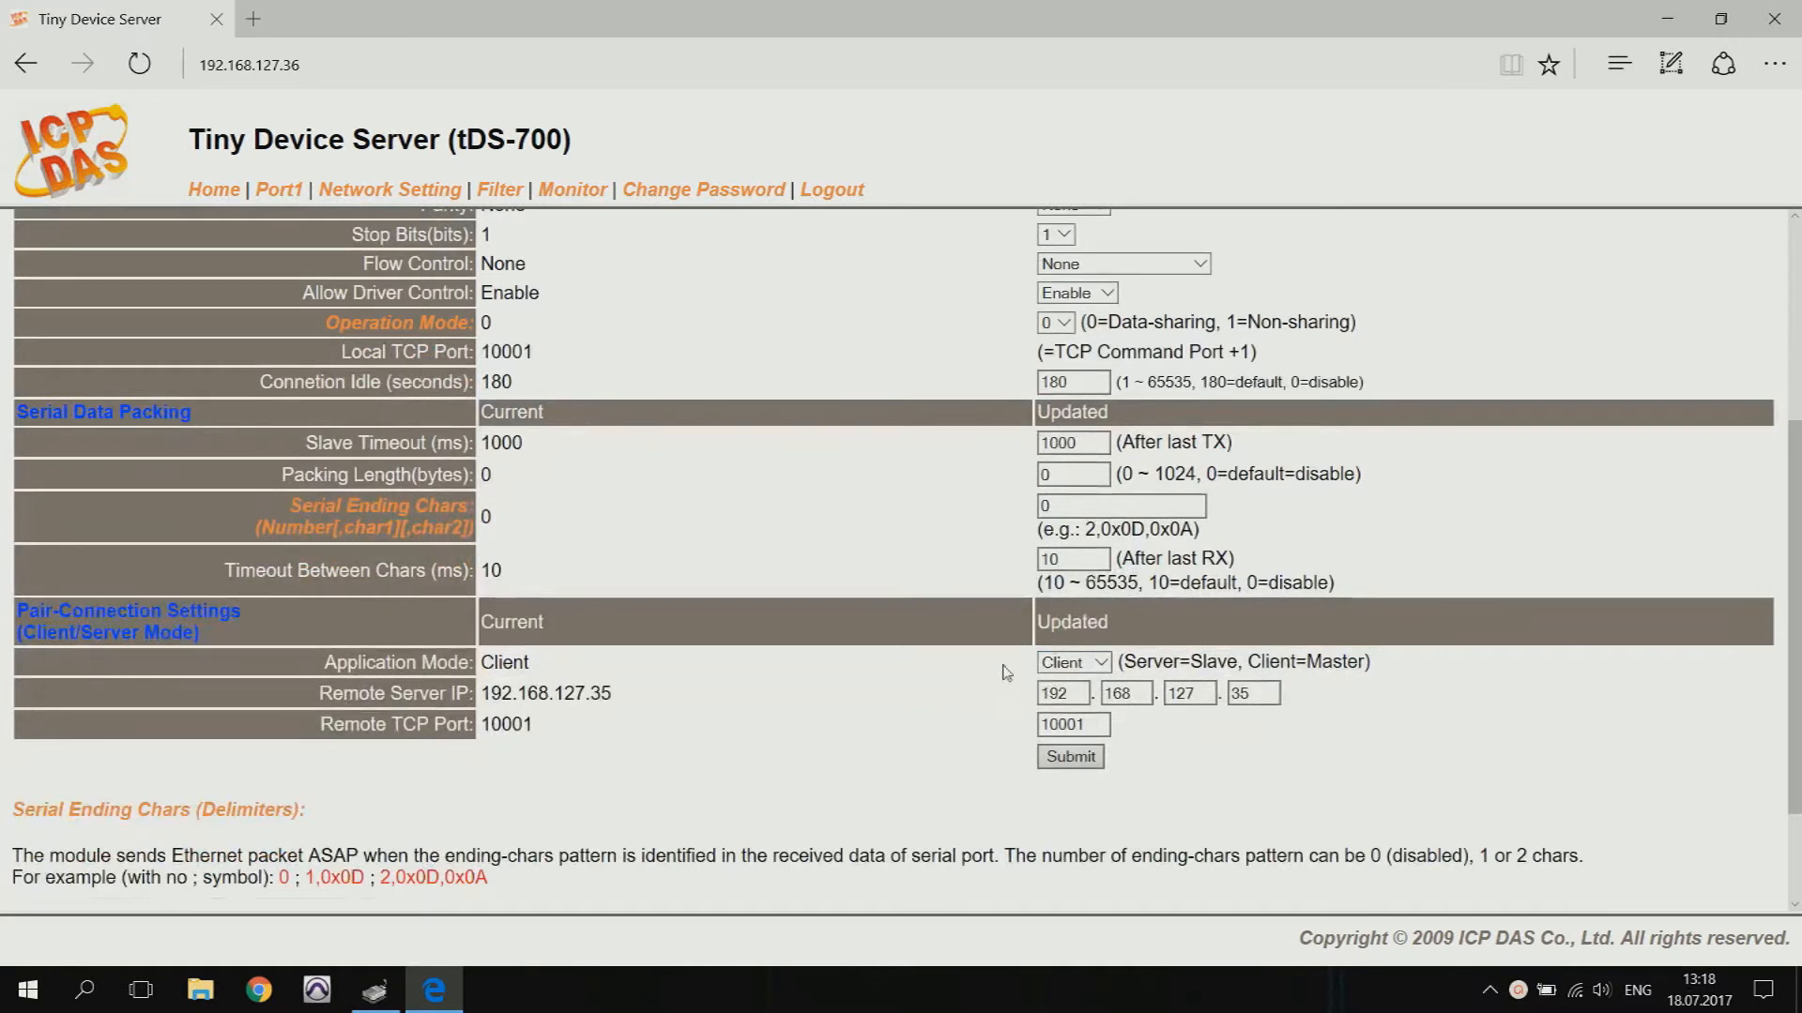
pyautogui.click(1252, 692)
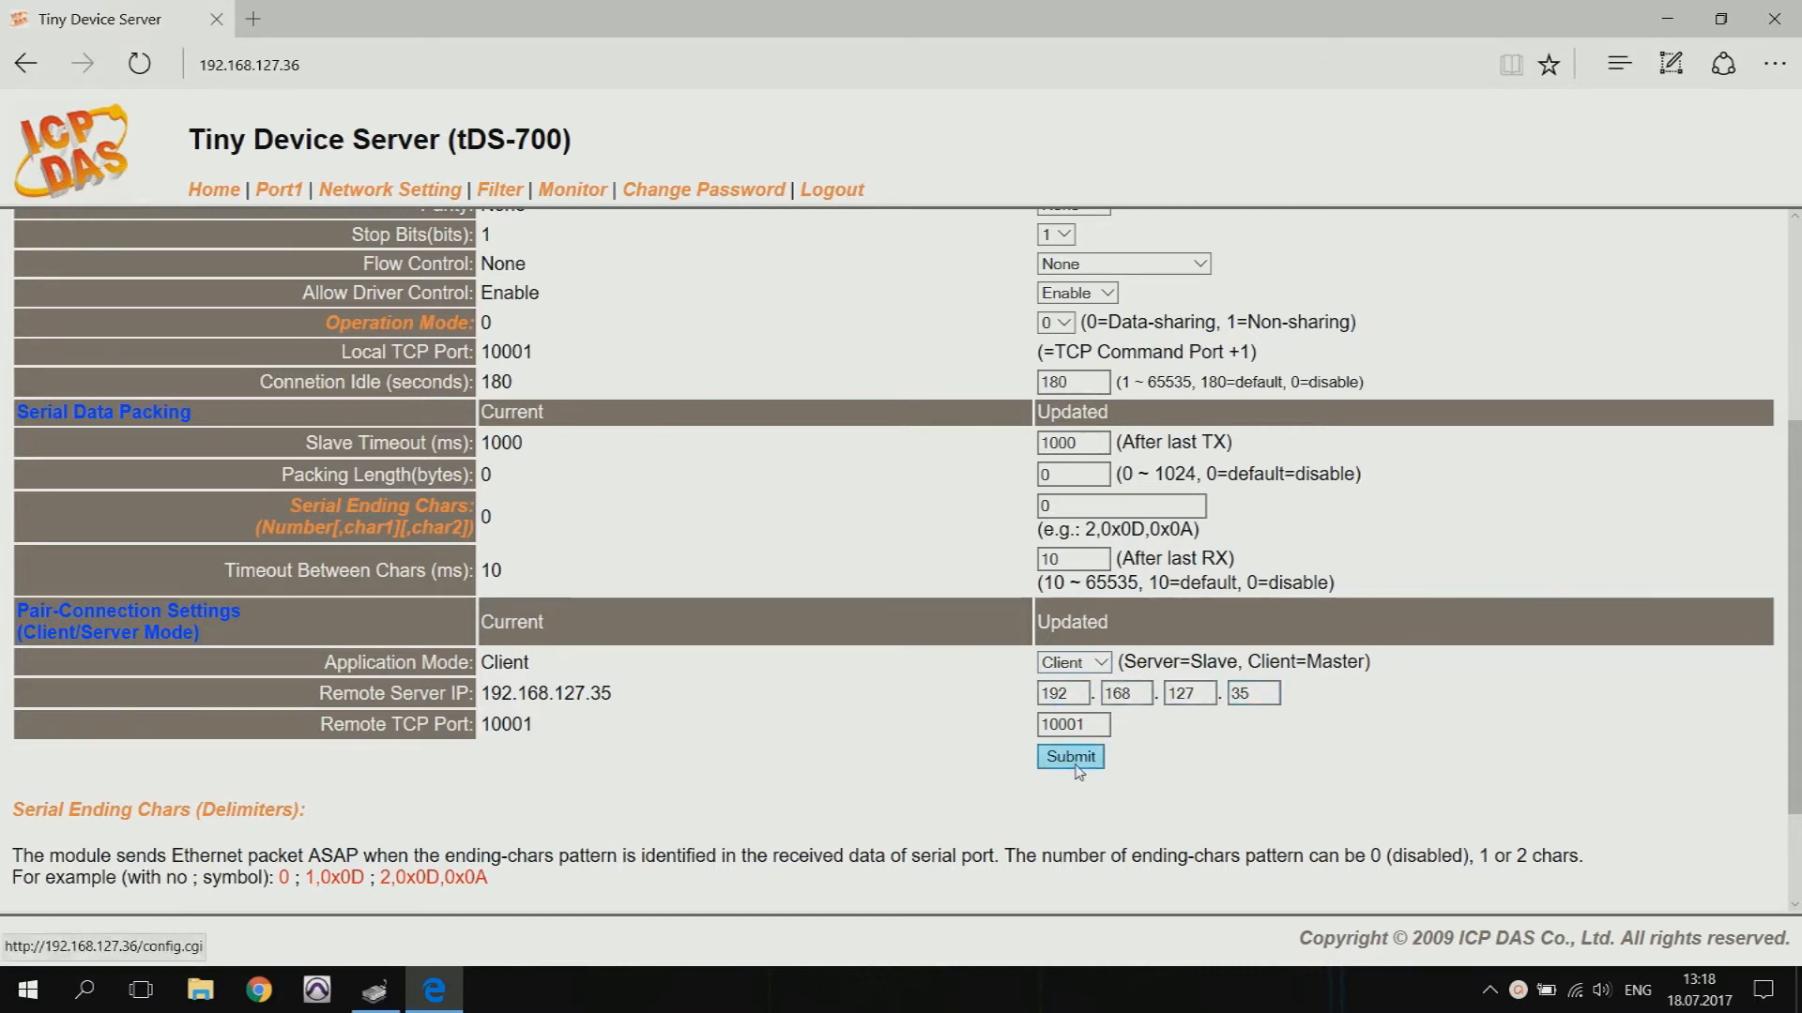
pyautogui.click(1068, 756)
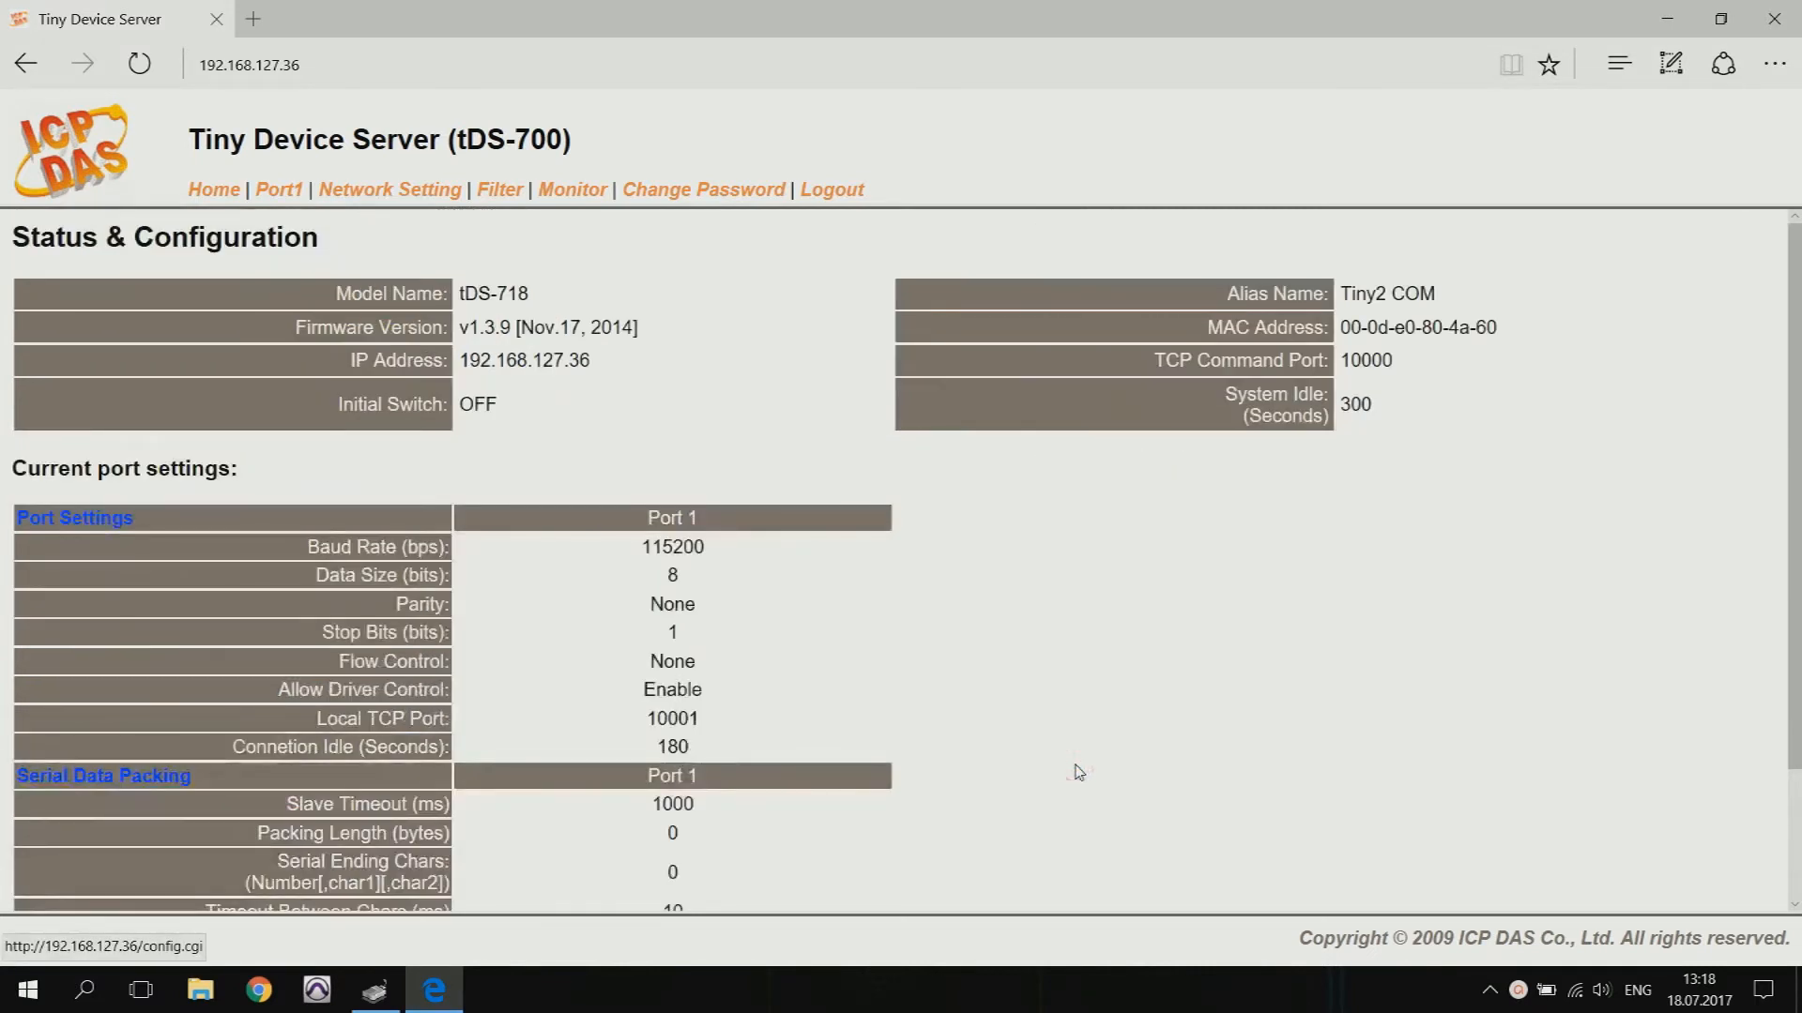
pyautogui.moveTo(1011, 672)
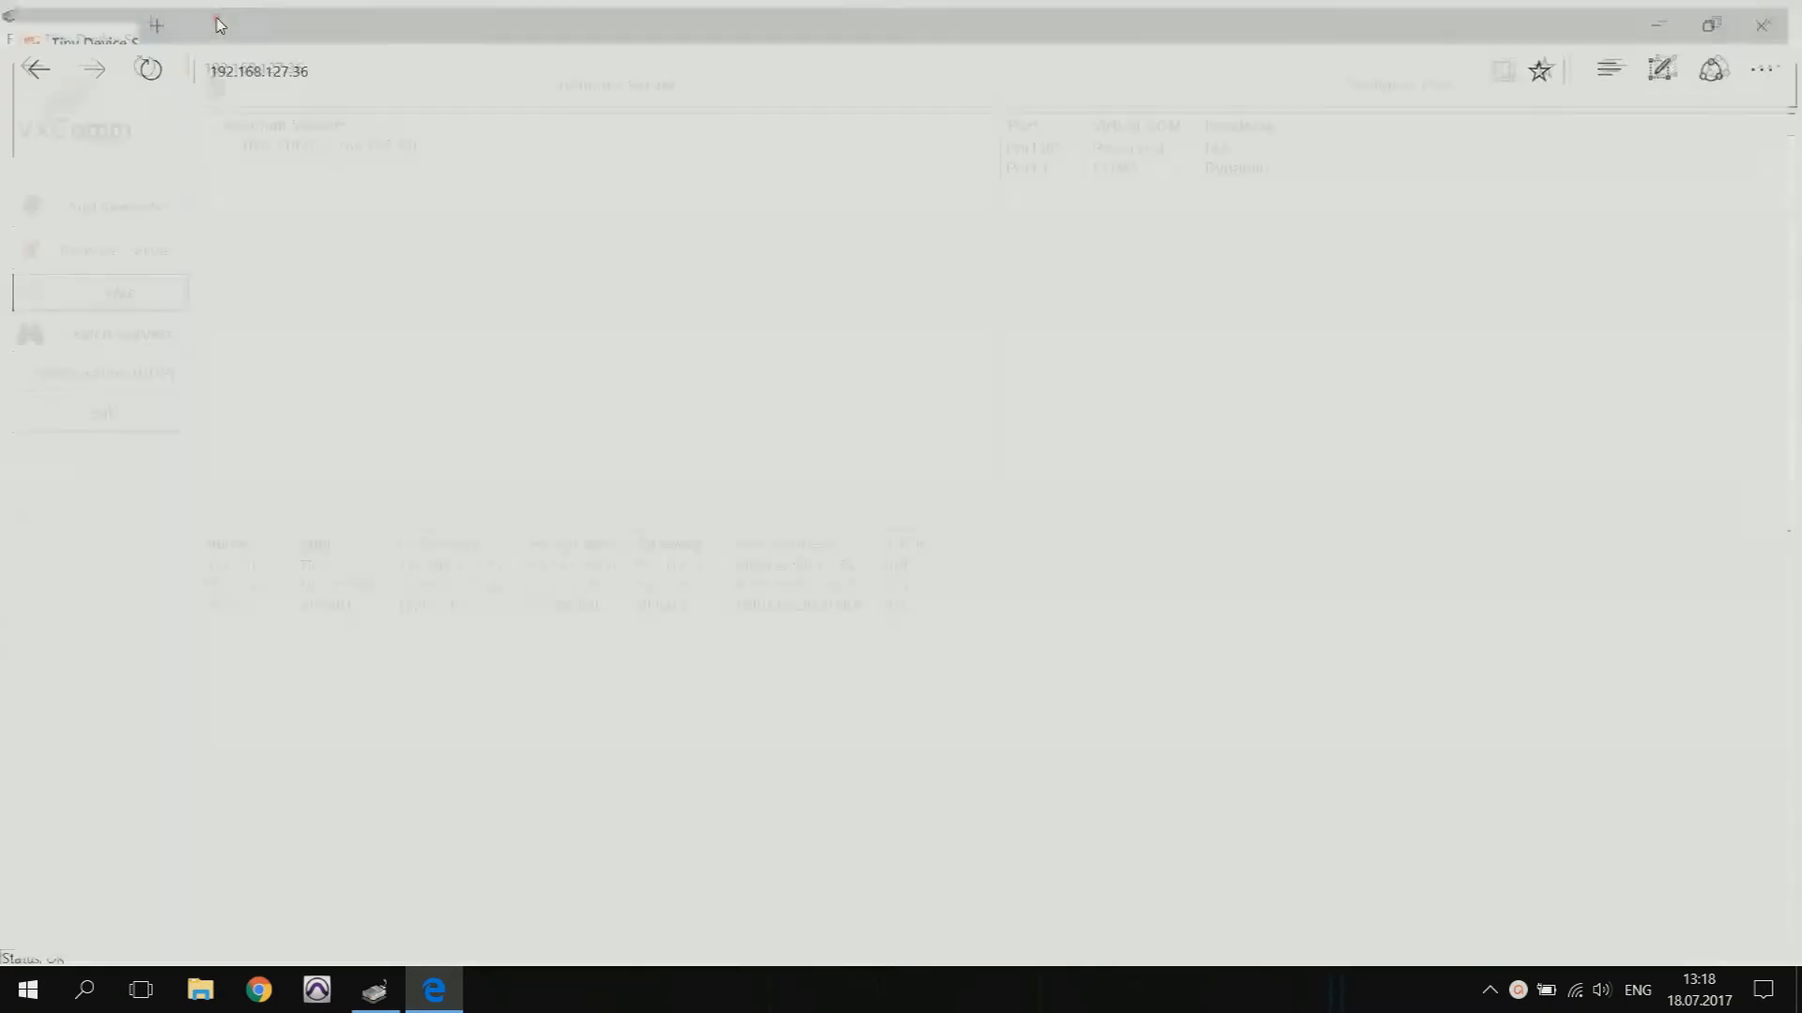
pyautogui.click(373, 989)
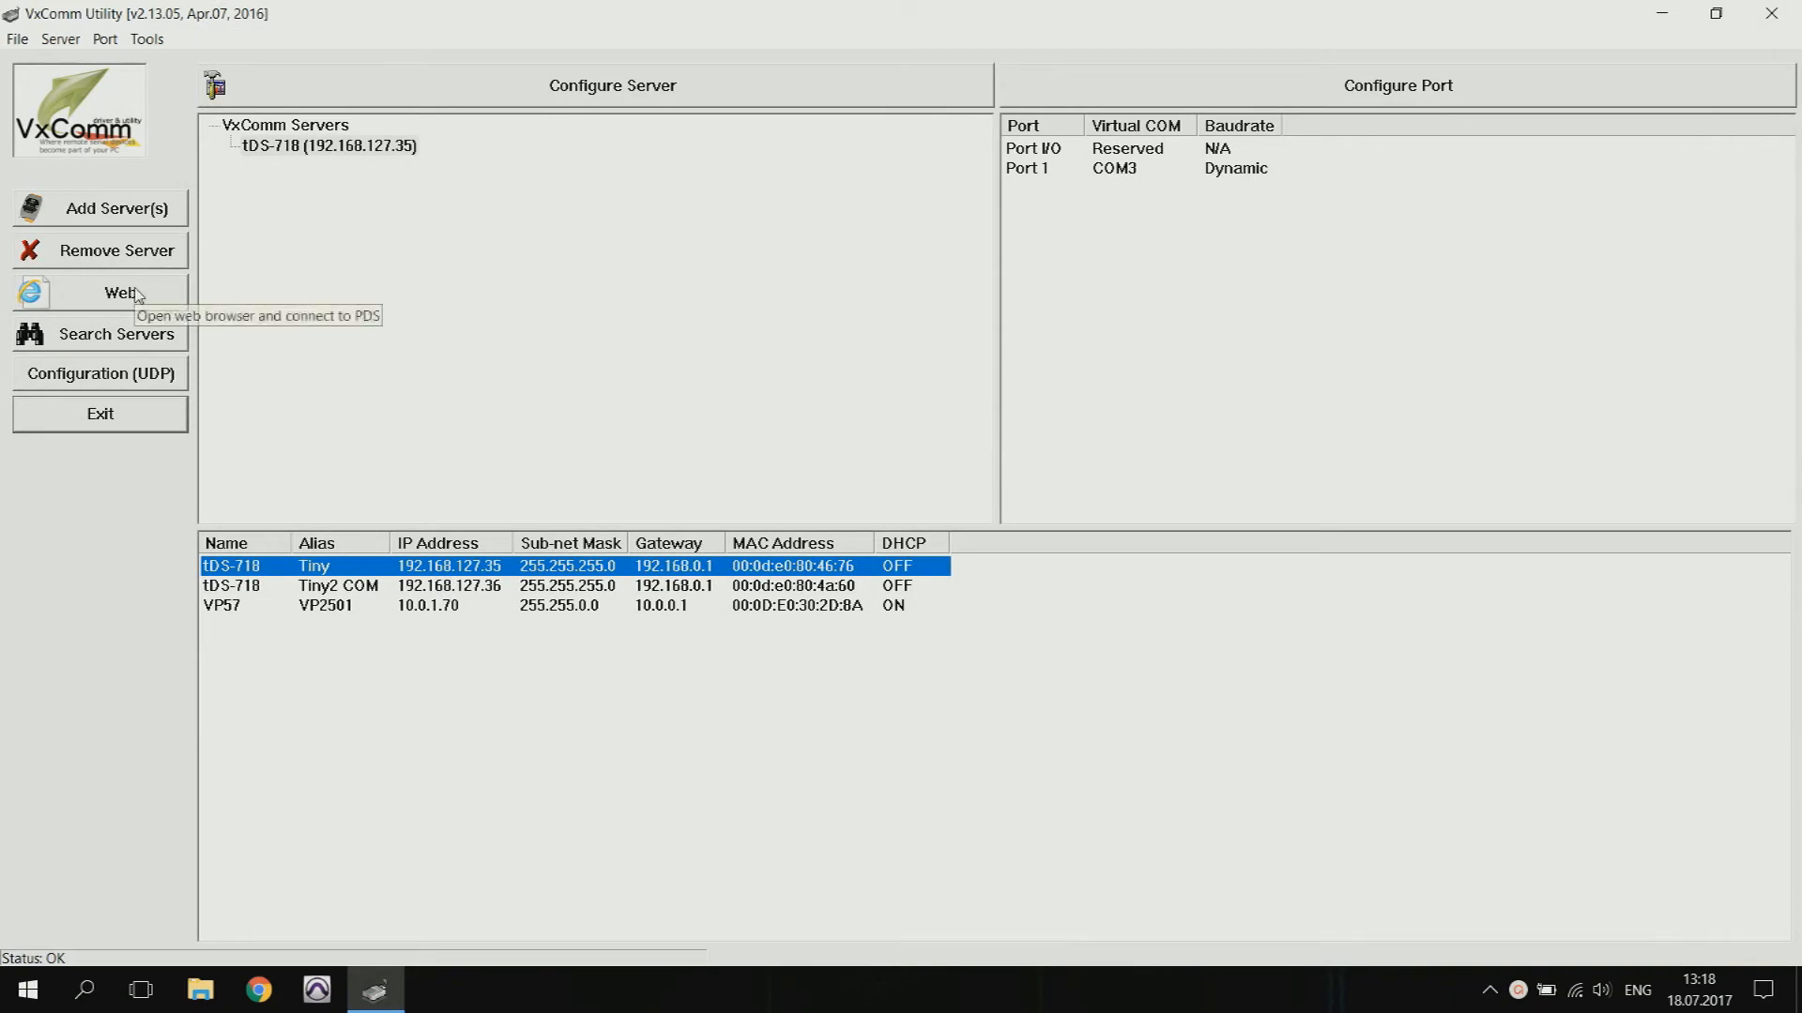
pyautogui.click(99, 293)
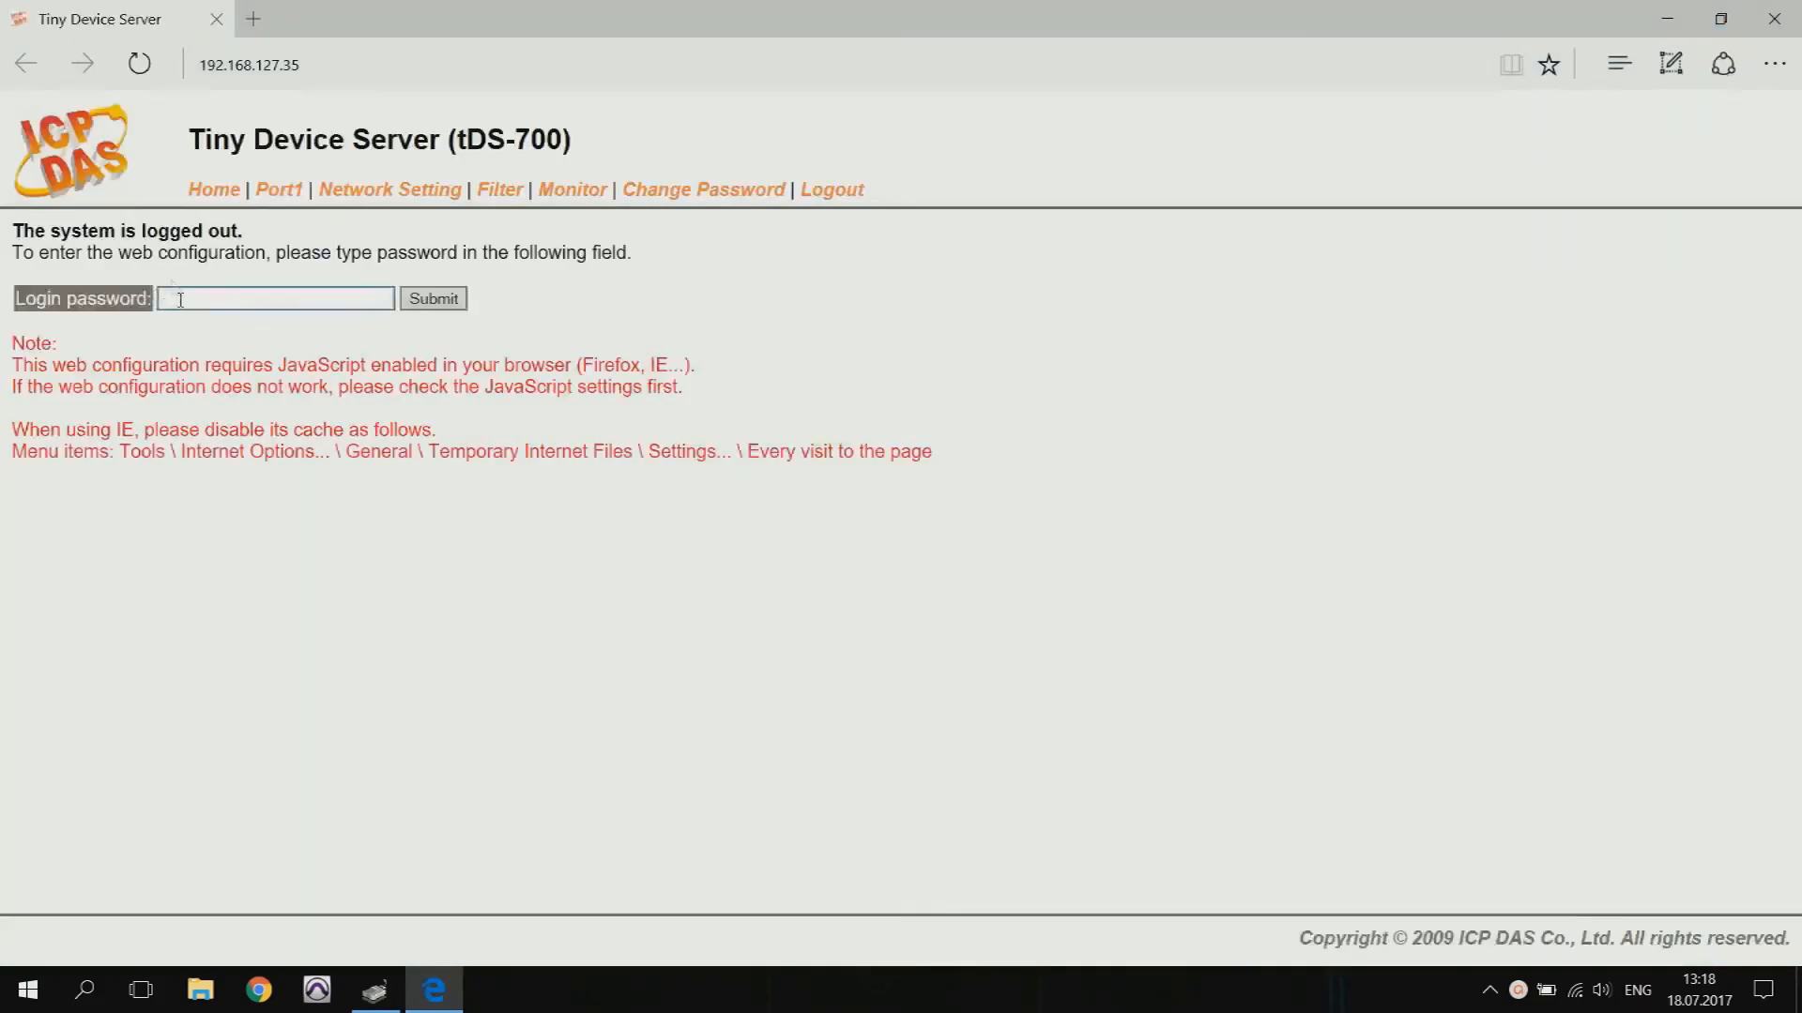
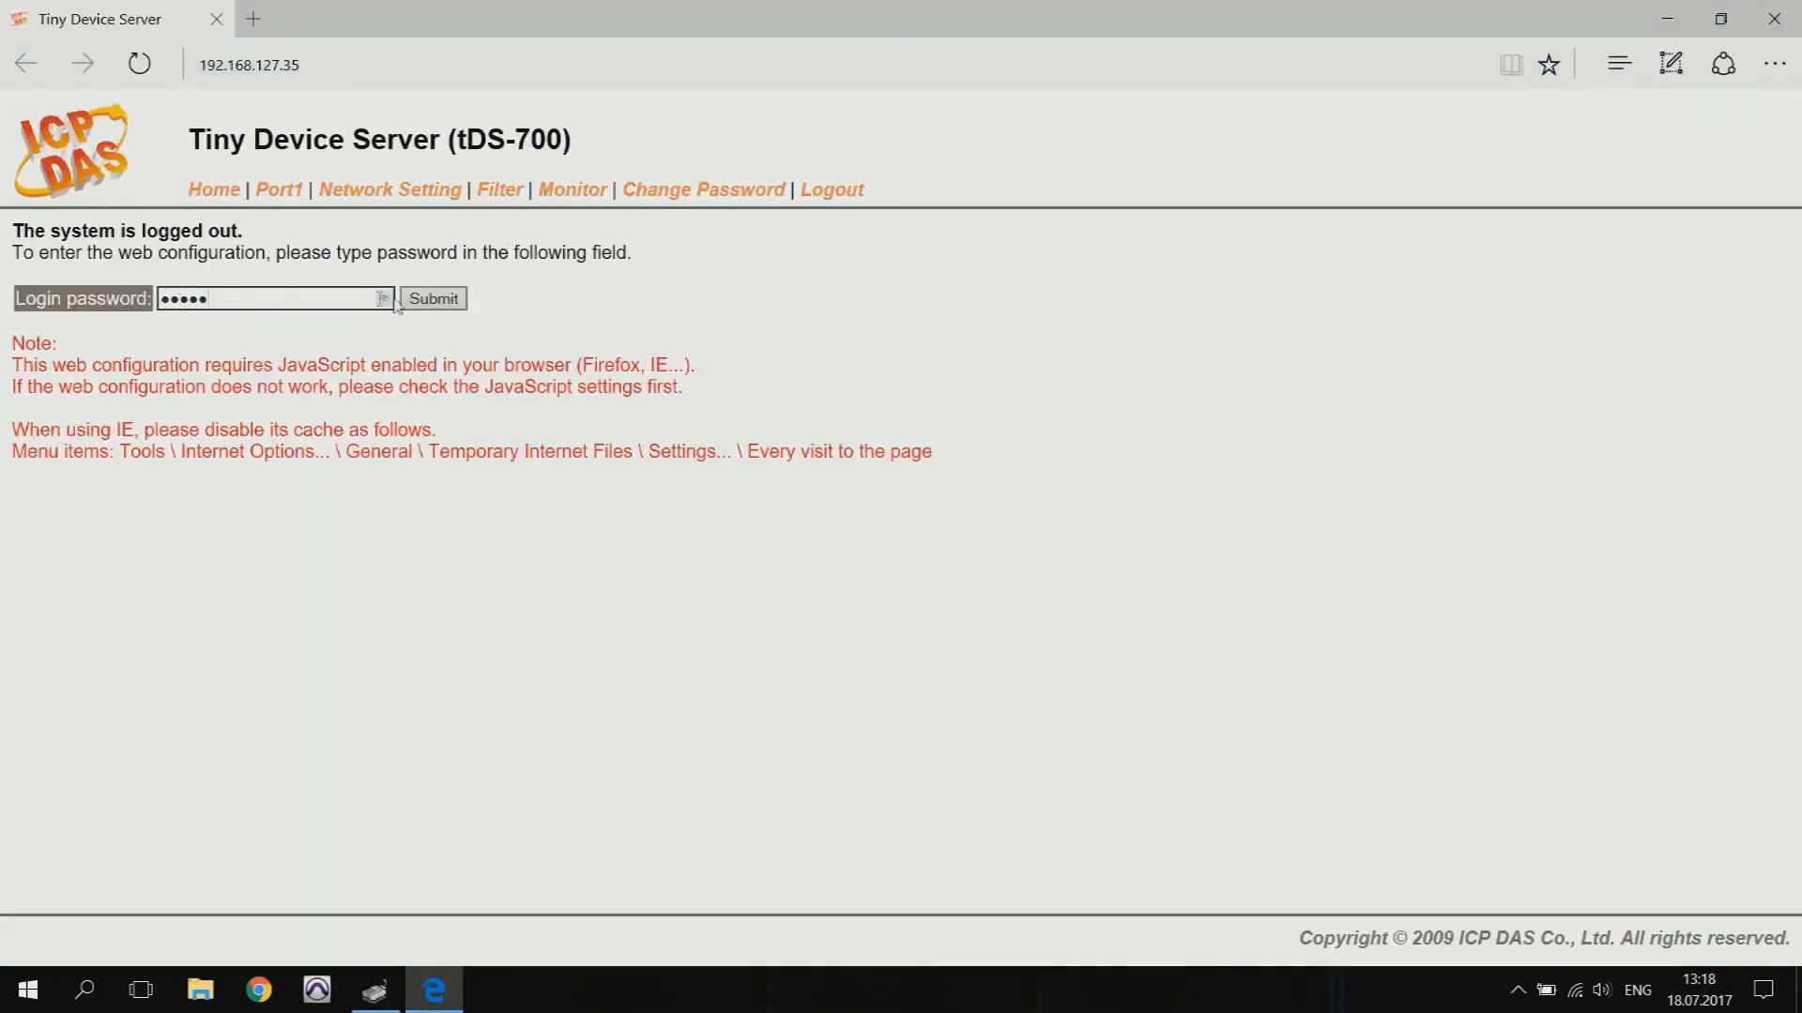
pyautogui.click(431, 299)
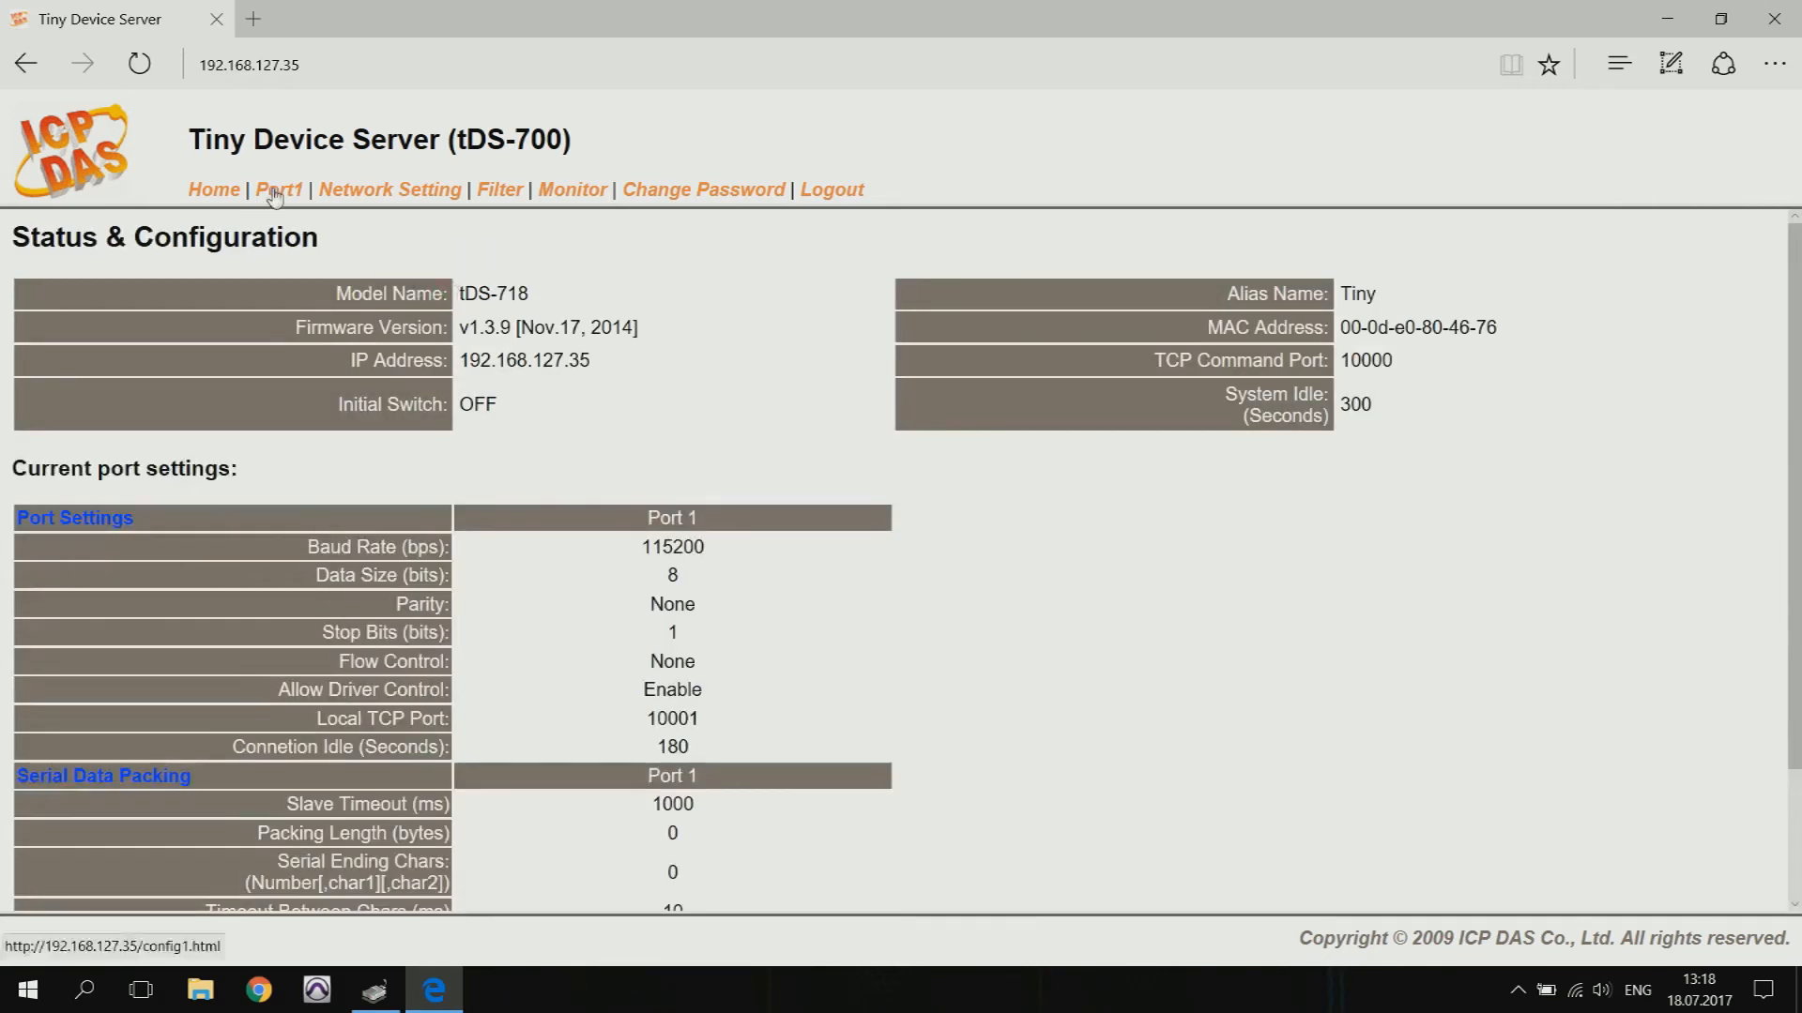
# Submit its Port 1 settings with Application Mode set to Server.
pyautogui.click(278, 190)
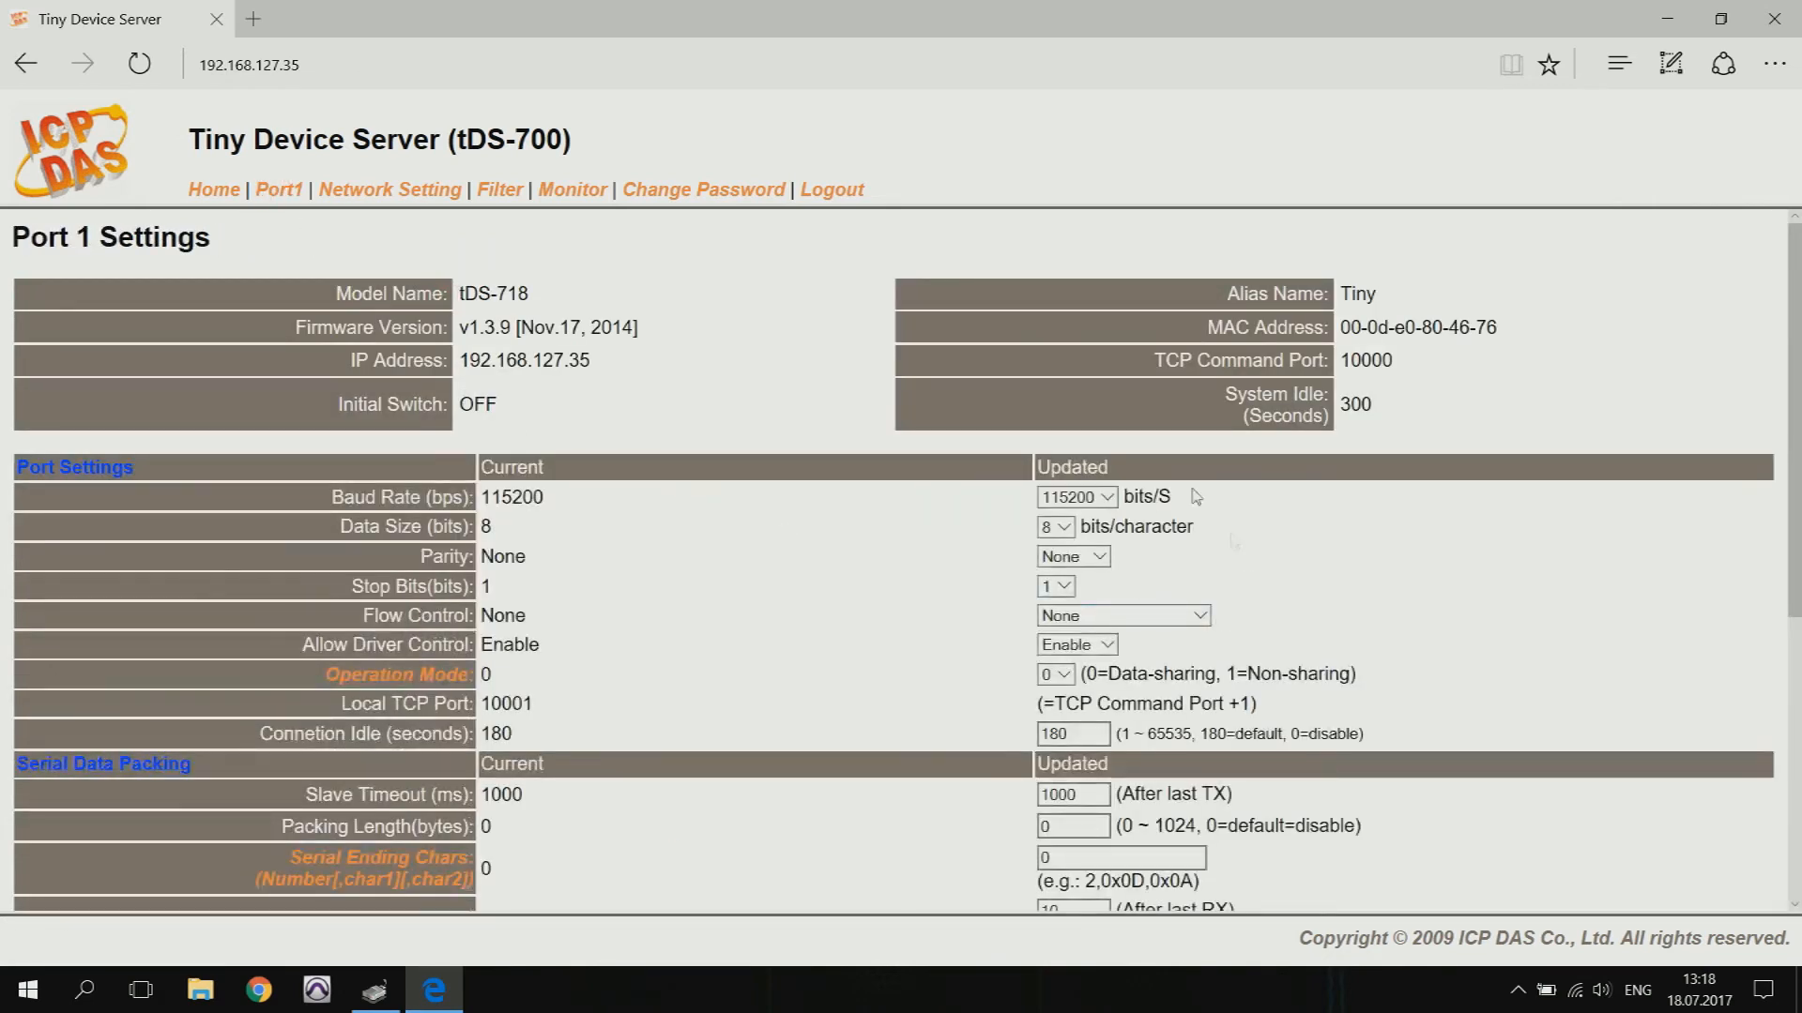
pyautogui.scroll(-3)
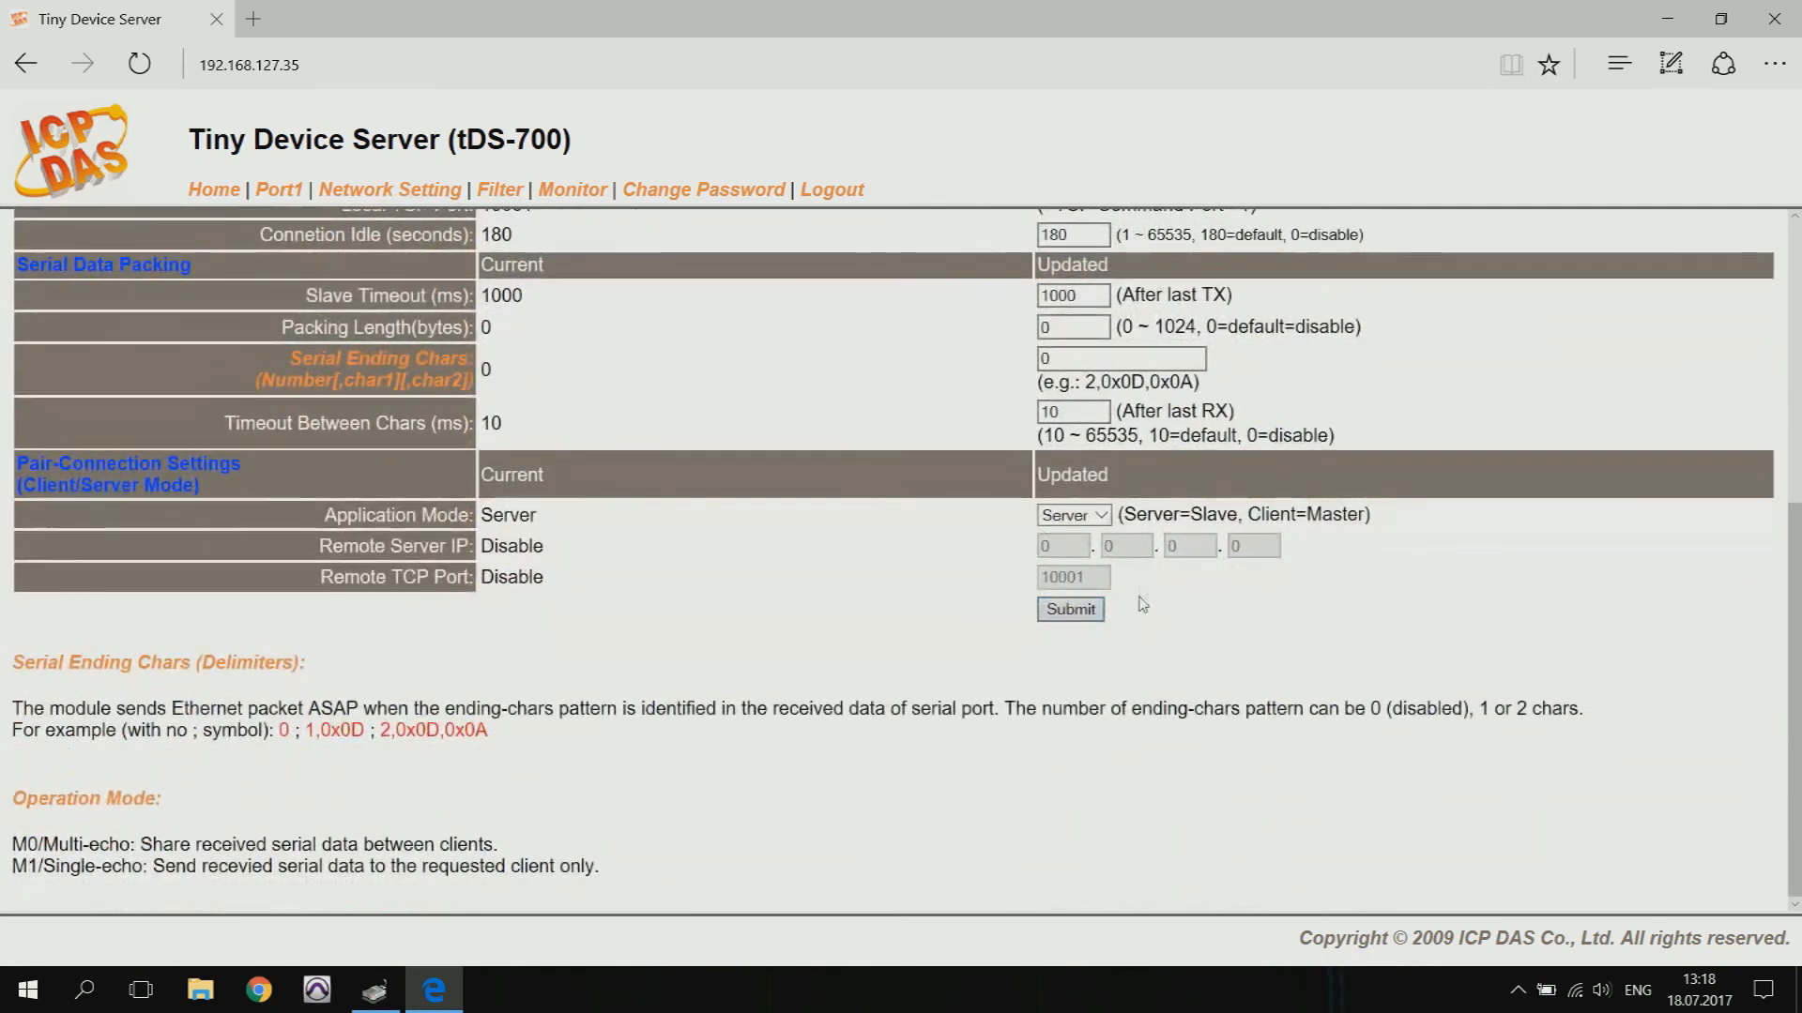
pyautogui.click(1068, 608)
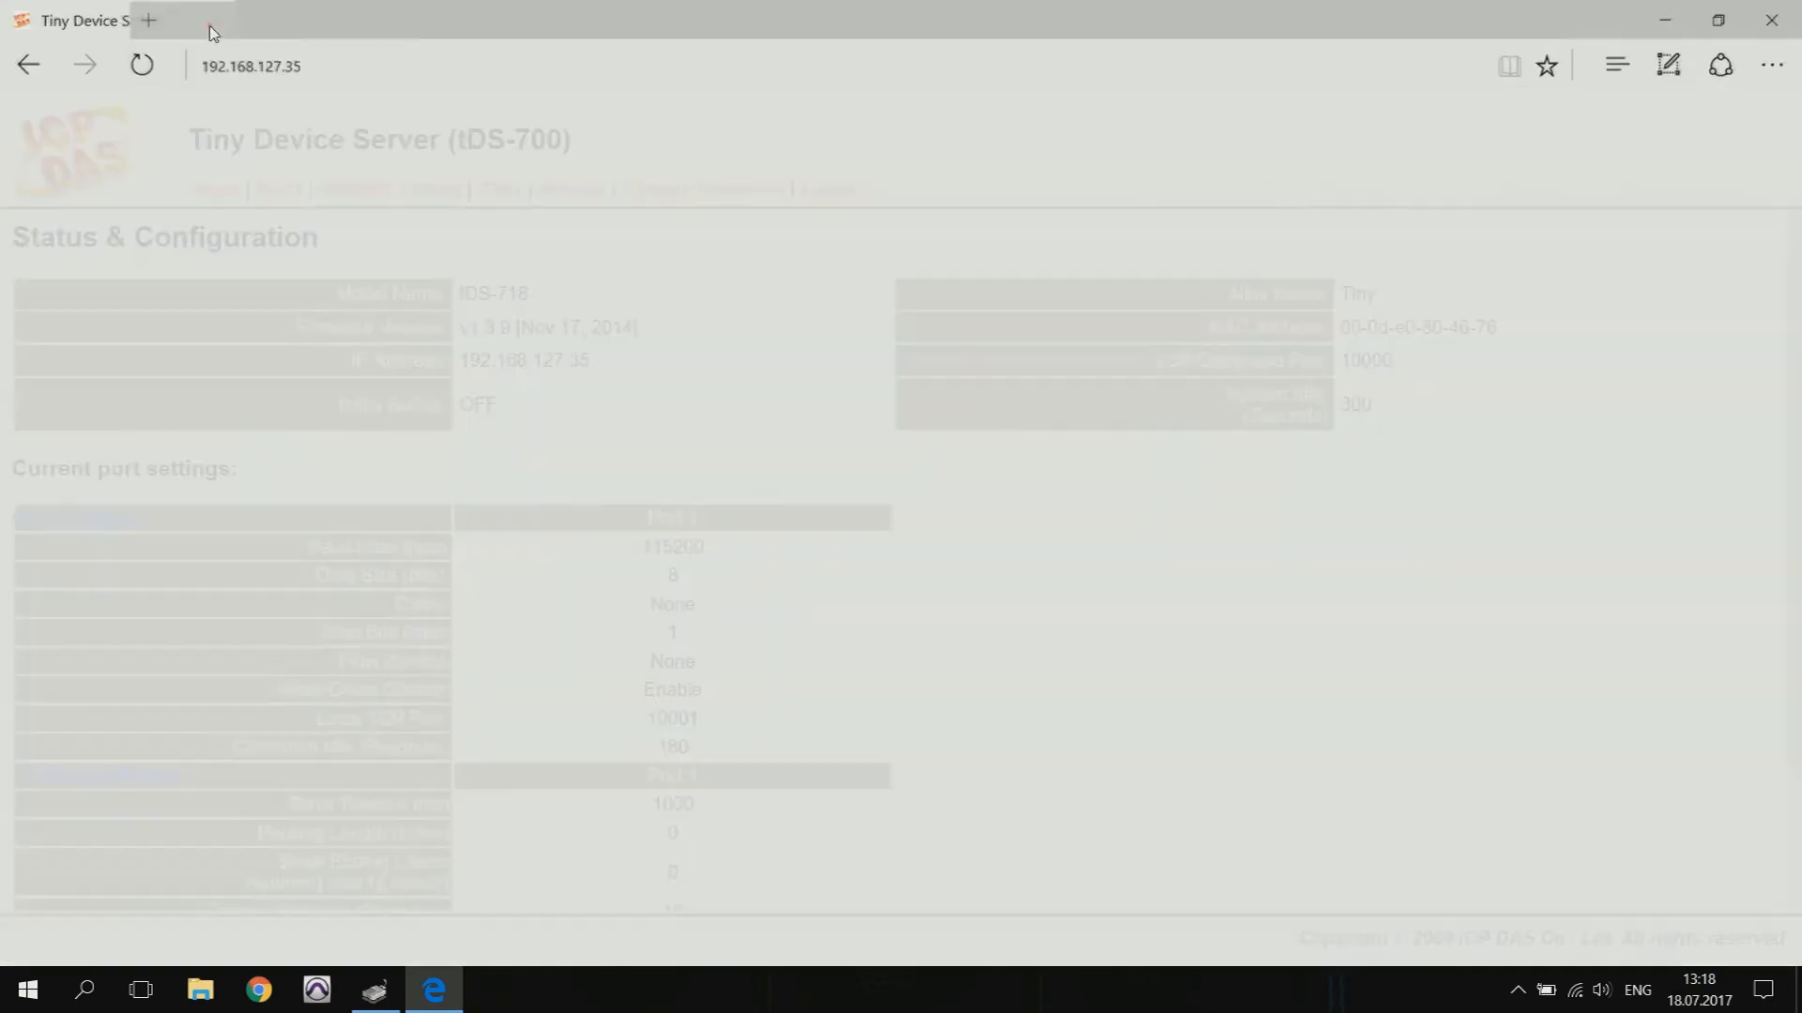
pyautogui.click(434, 989)
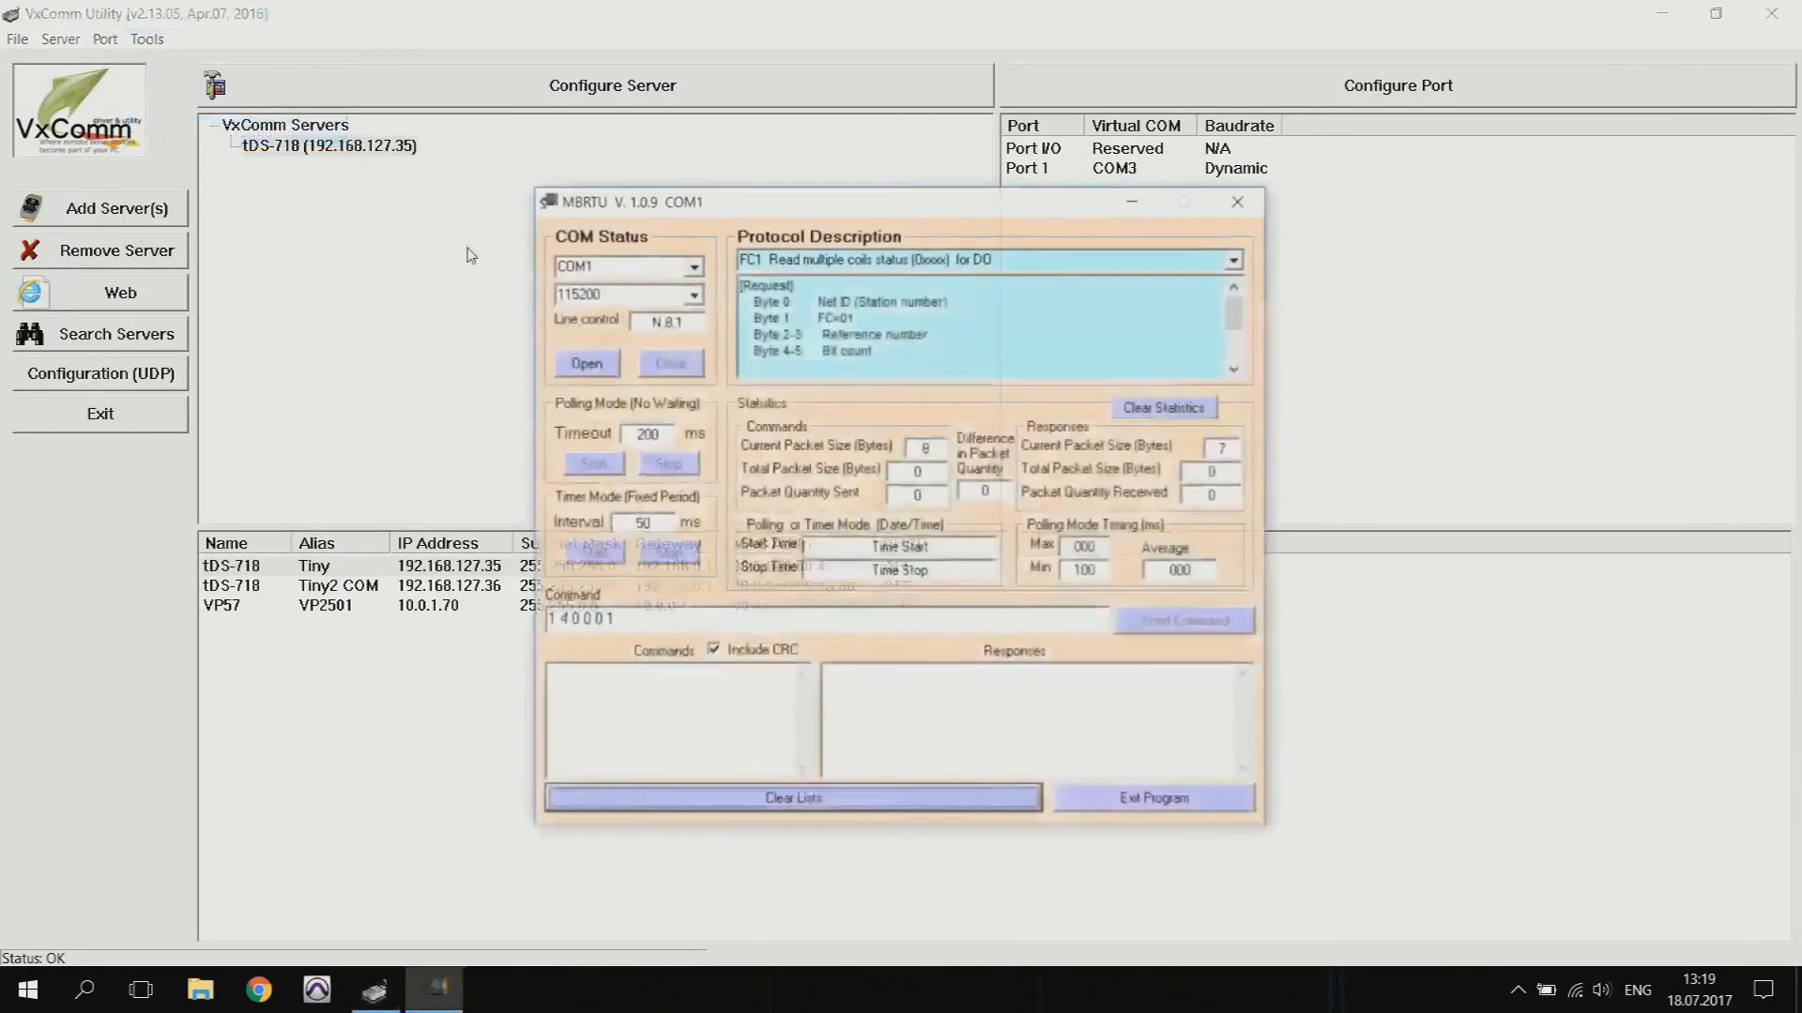
pyautogui.click(693, 265)
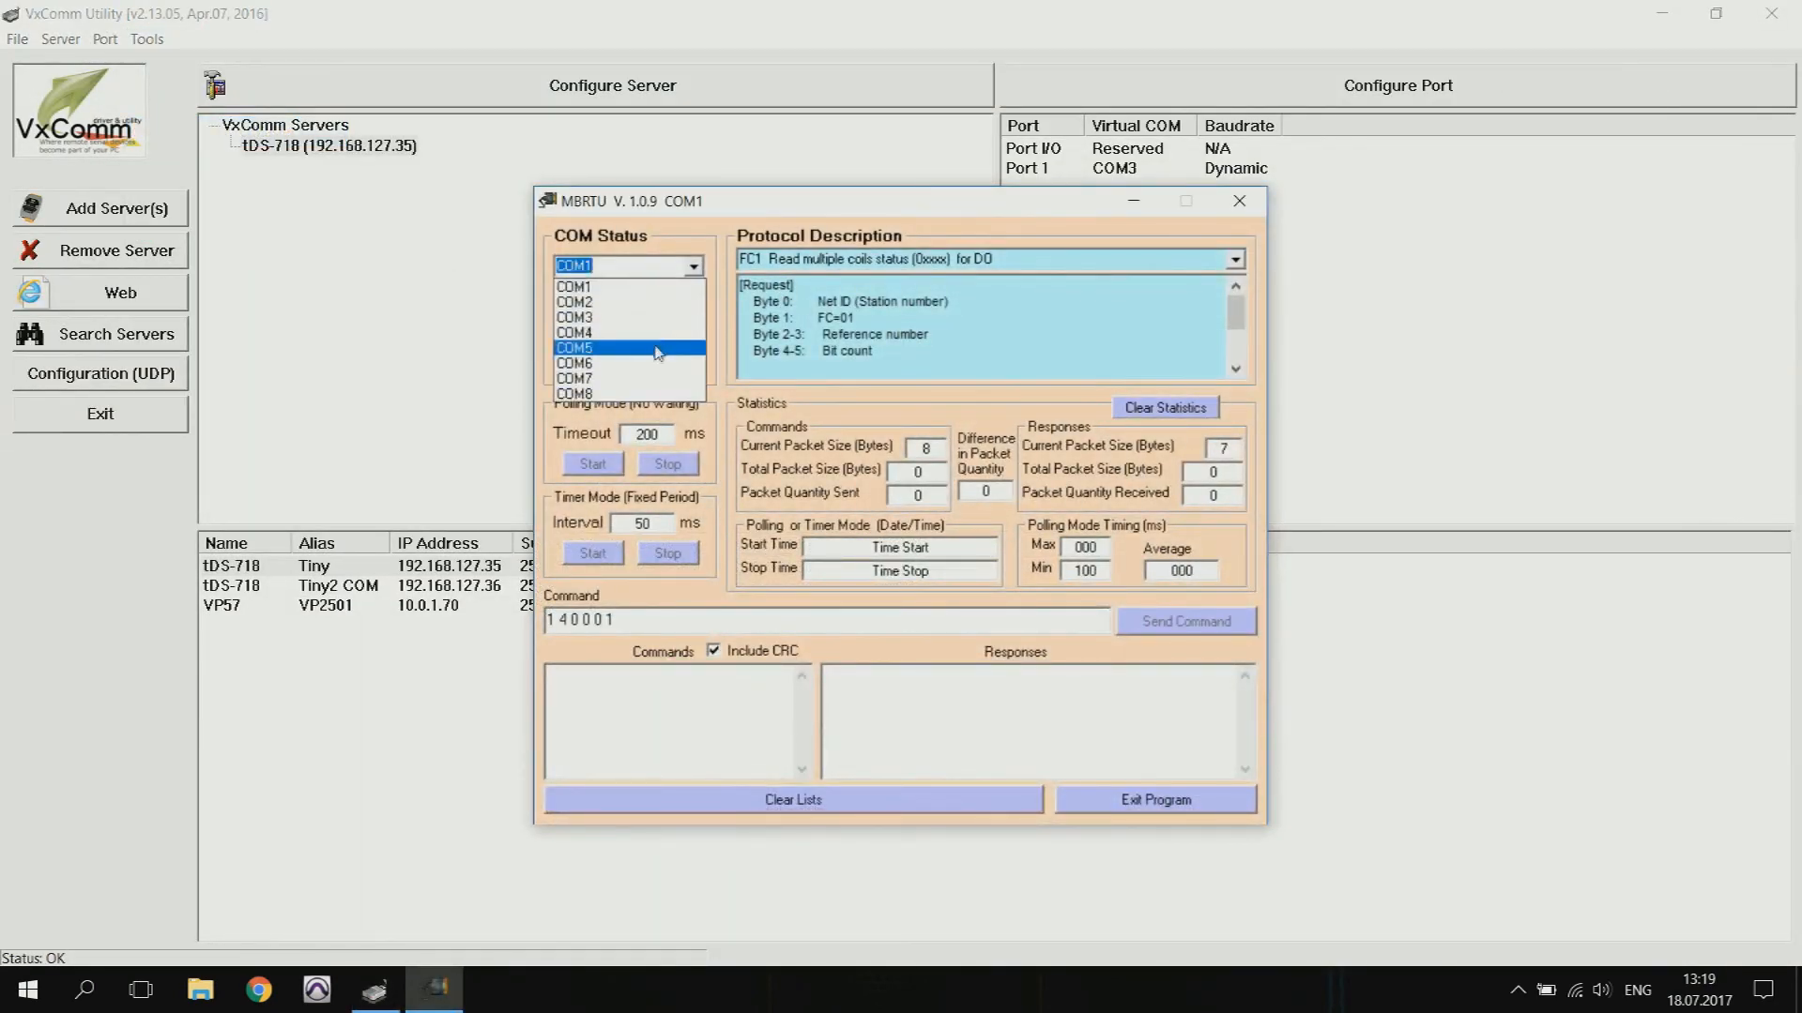
pyautogui.click(574, 347)
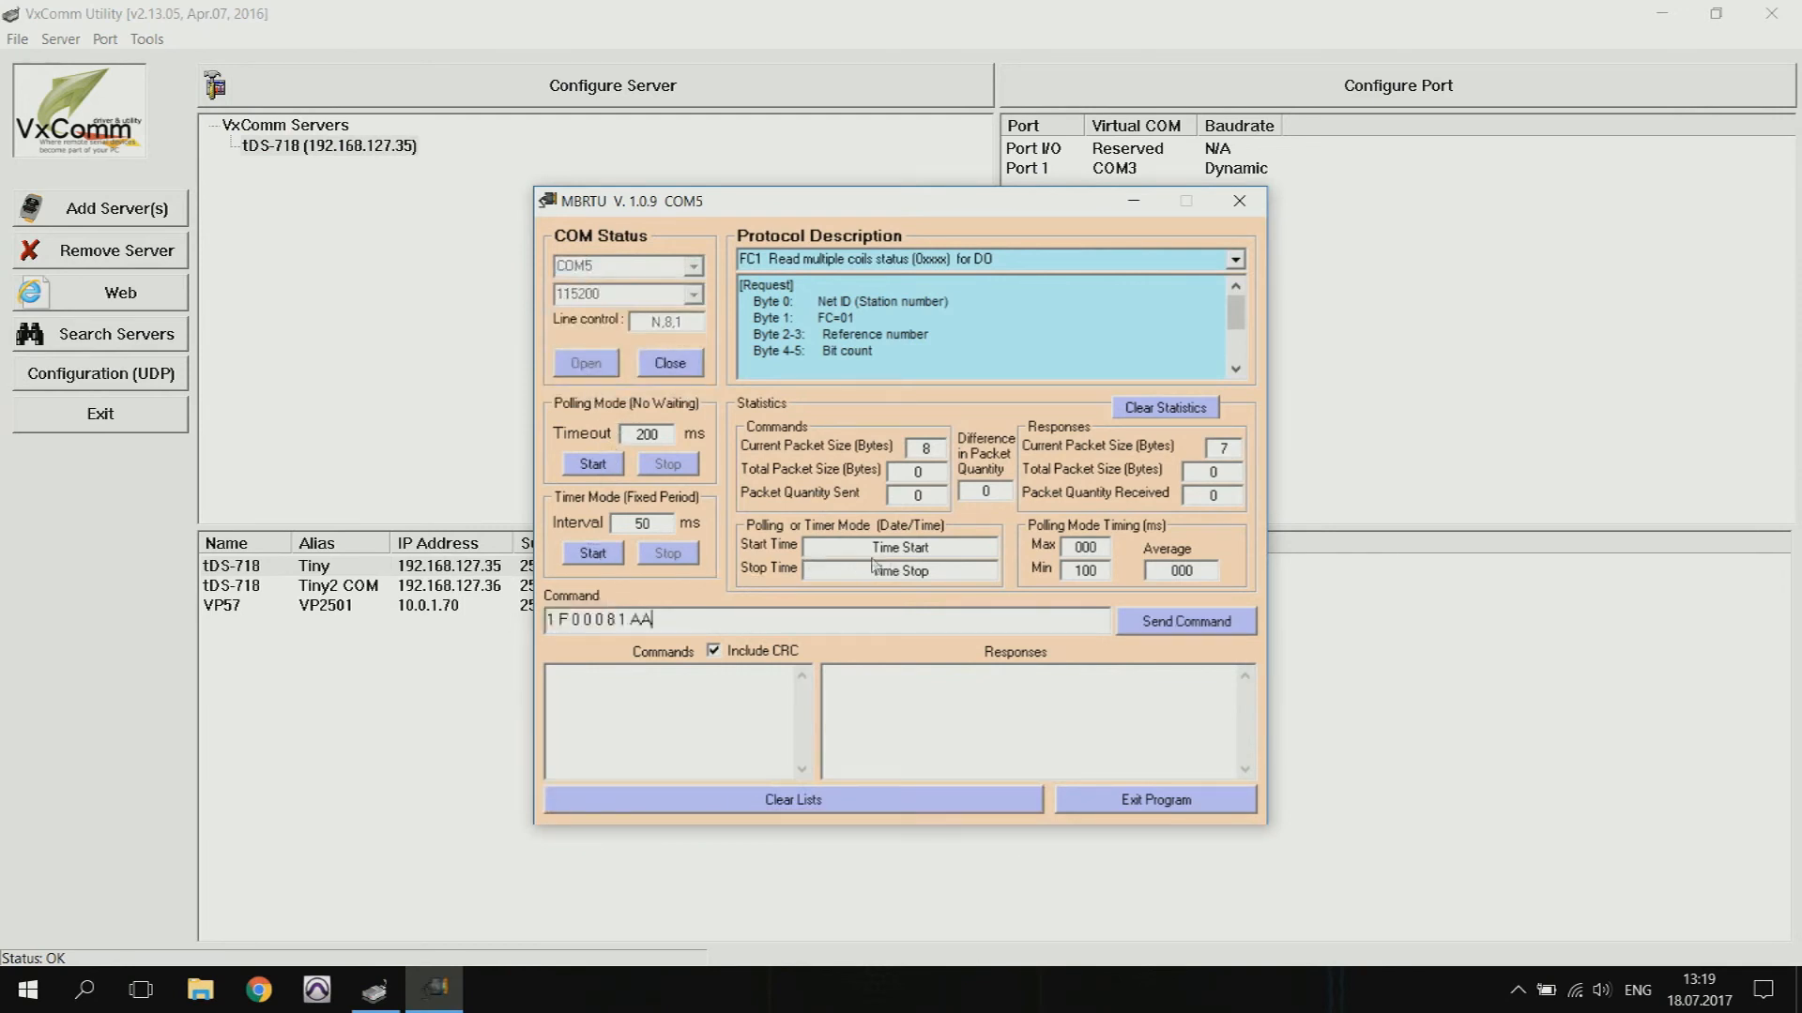
pyautogui.click(1184, 621)
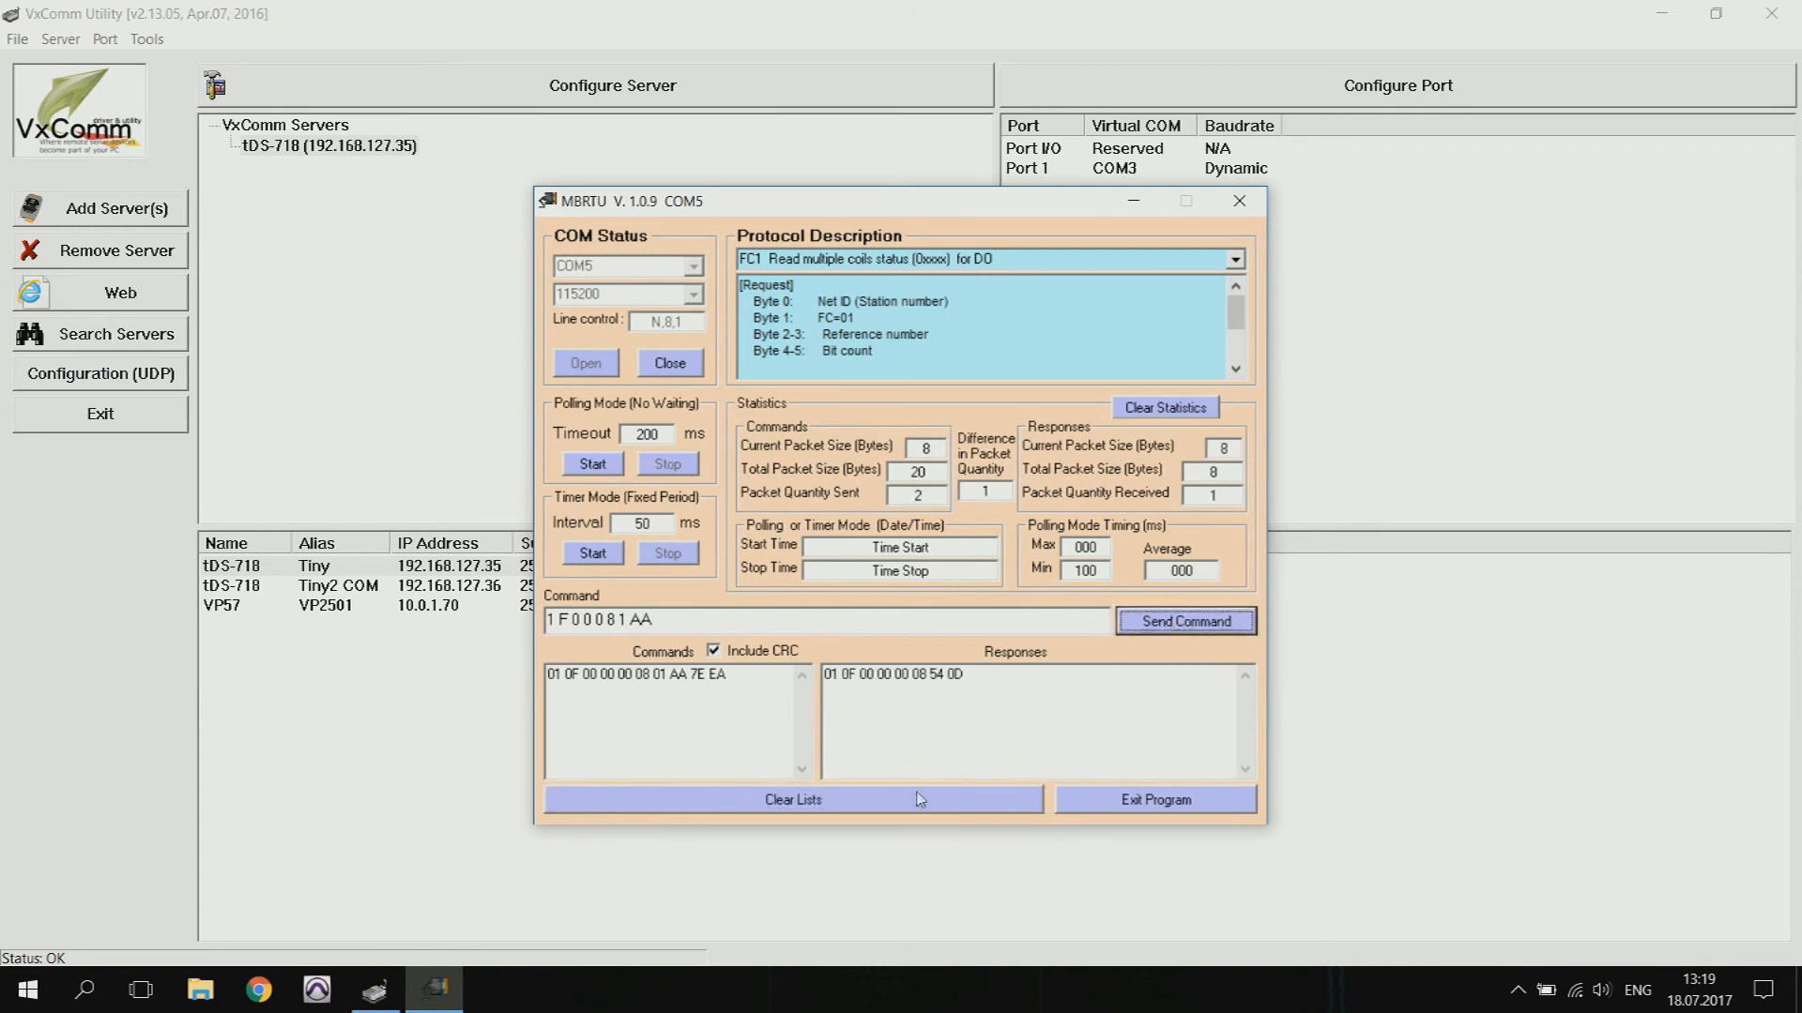